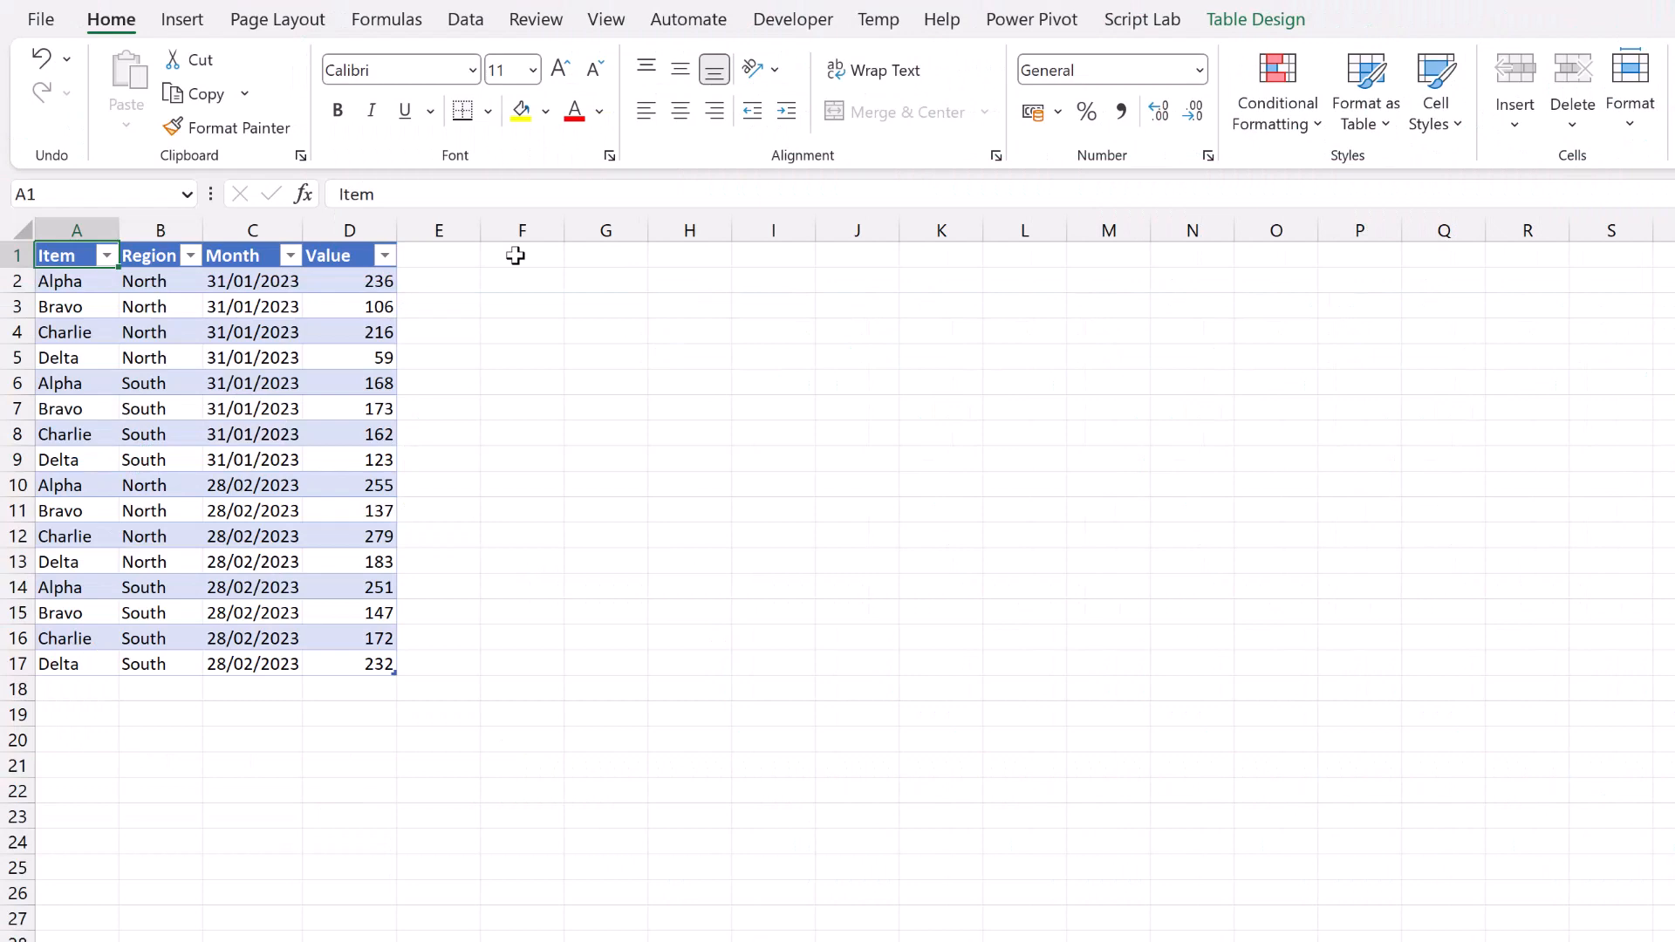
{"action": "mouse_move", "coordinate": [136, 307]}
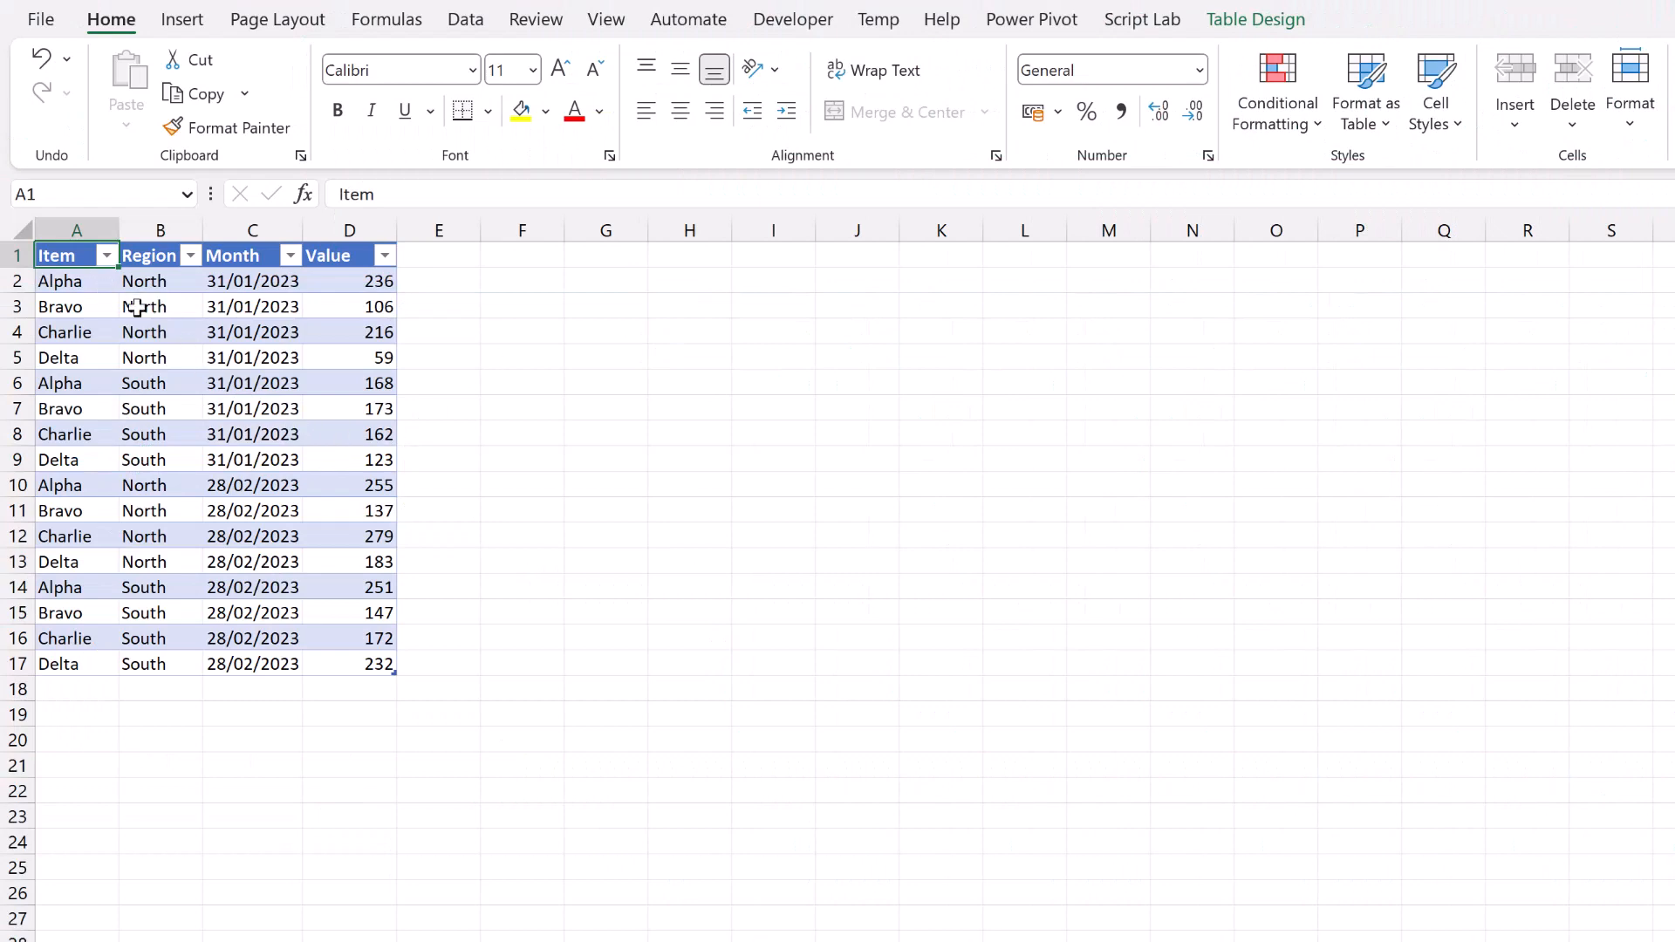
{"action": "mouse_move", "coordinate": [320, 280]}
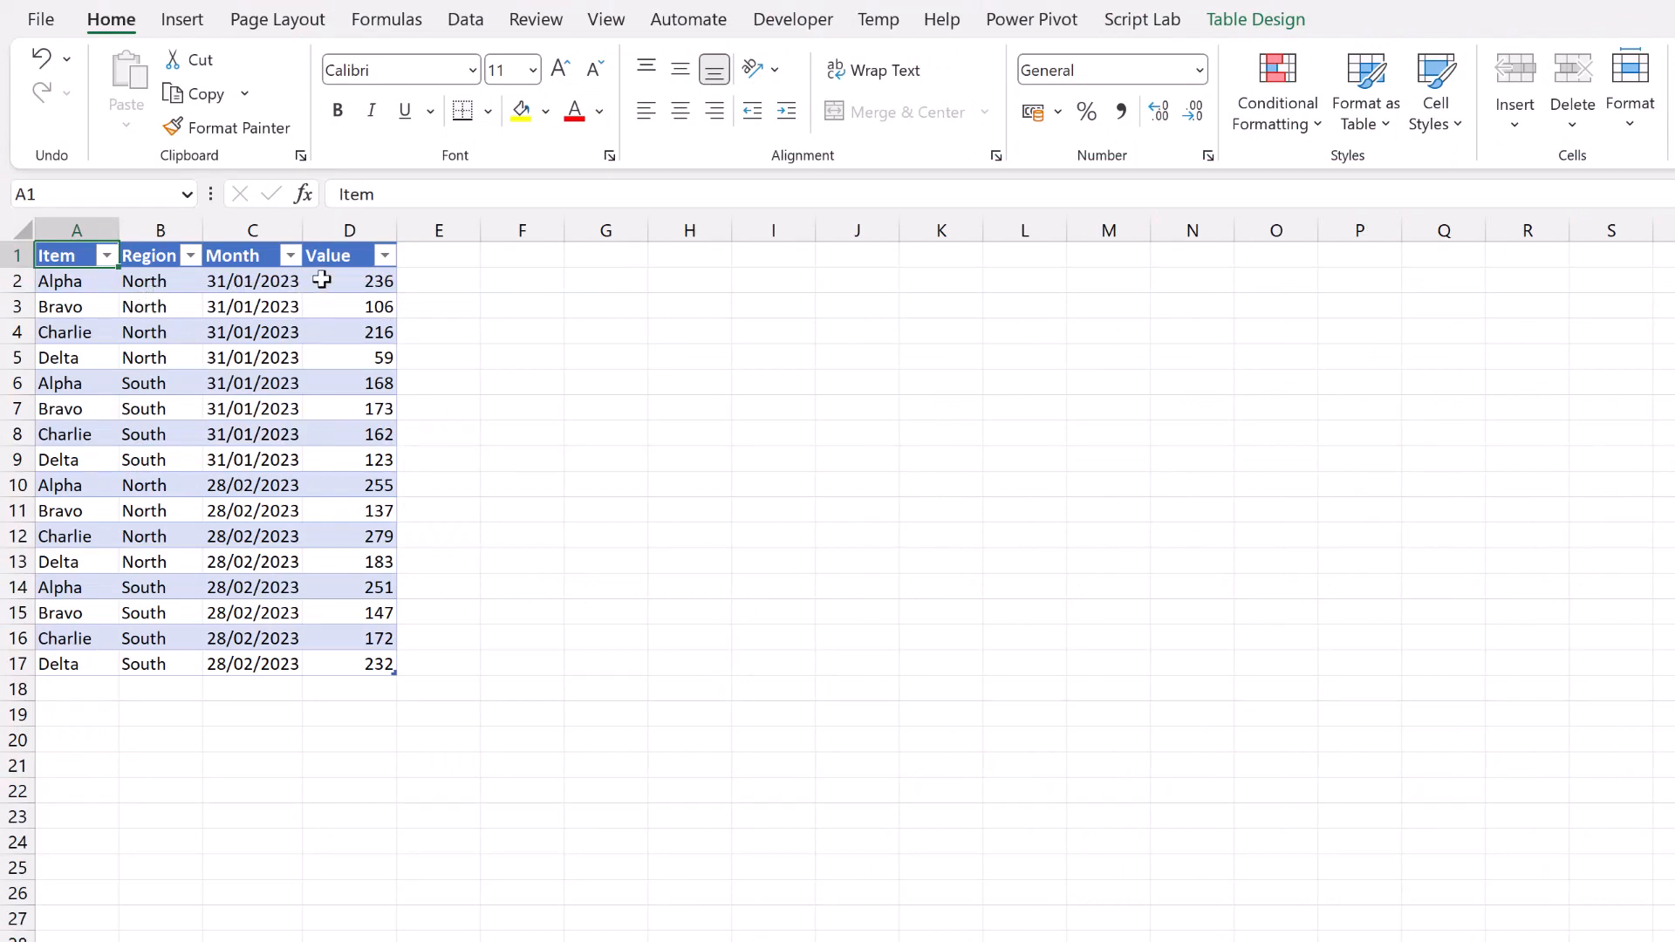
Step: Insert a PivotTable from the Data table at F1 on the existing worksheet
{"action": "left_click", "coordinate": [253, 307]}
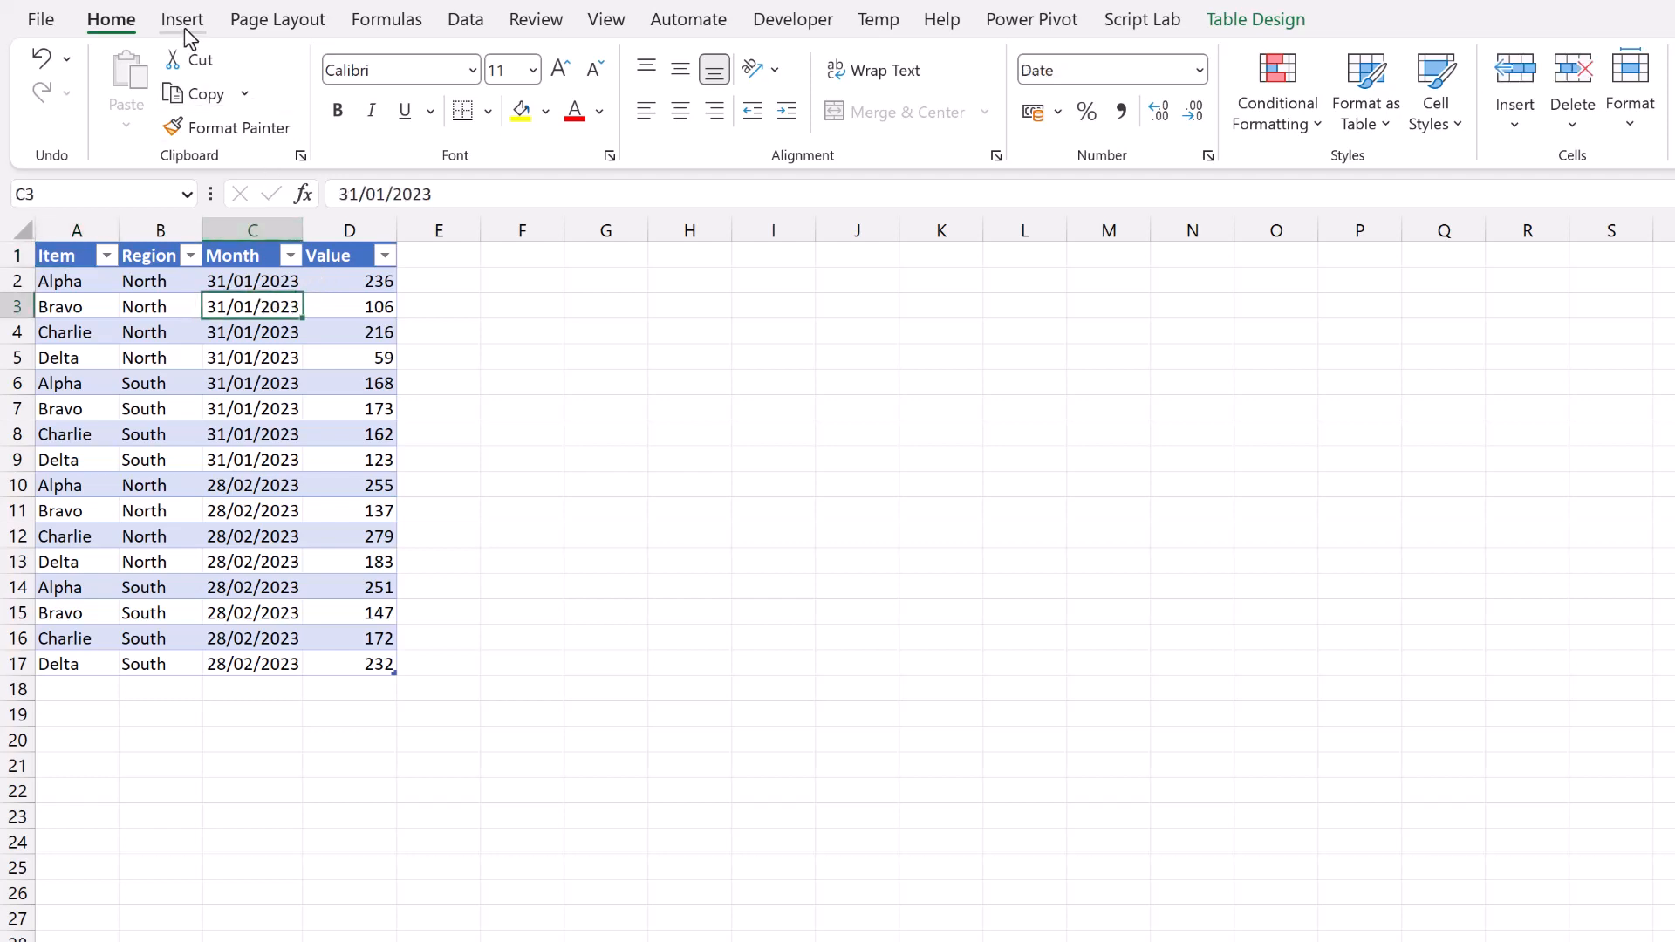
{"action": "left_click", "coordinate": [62, 86]}
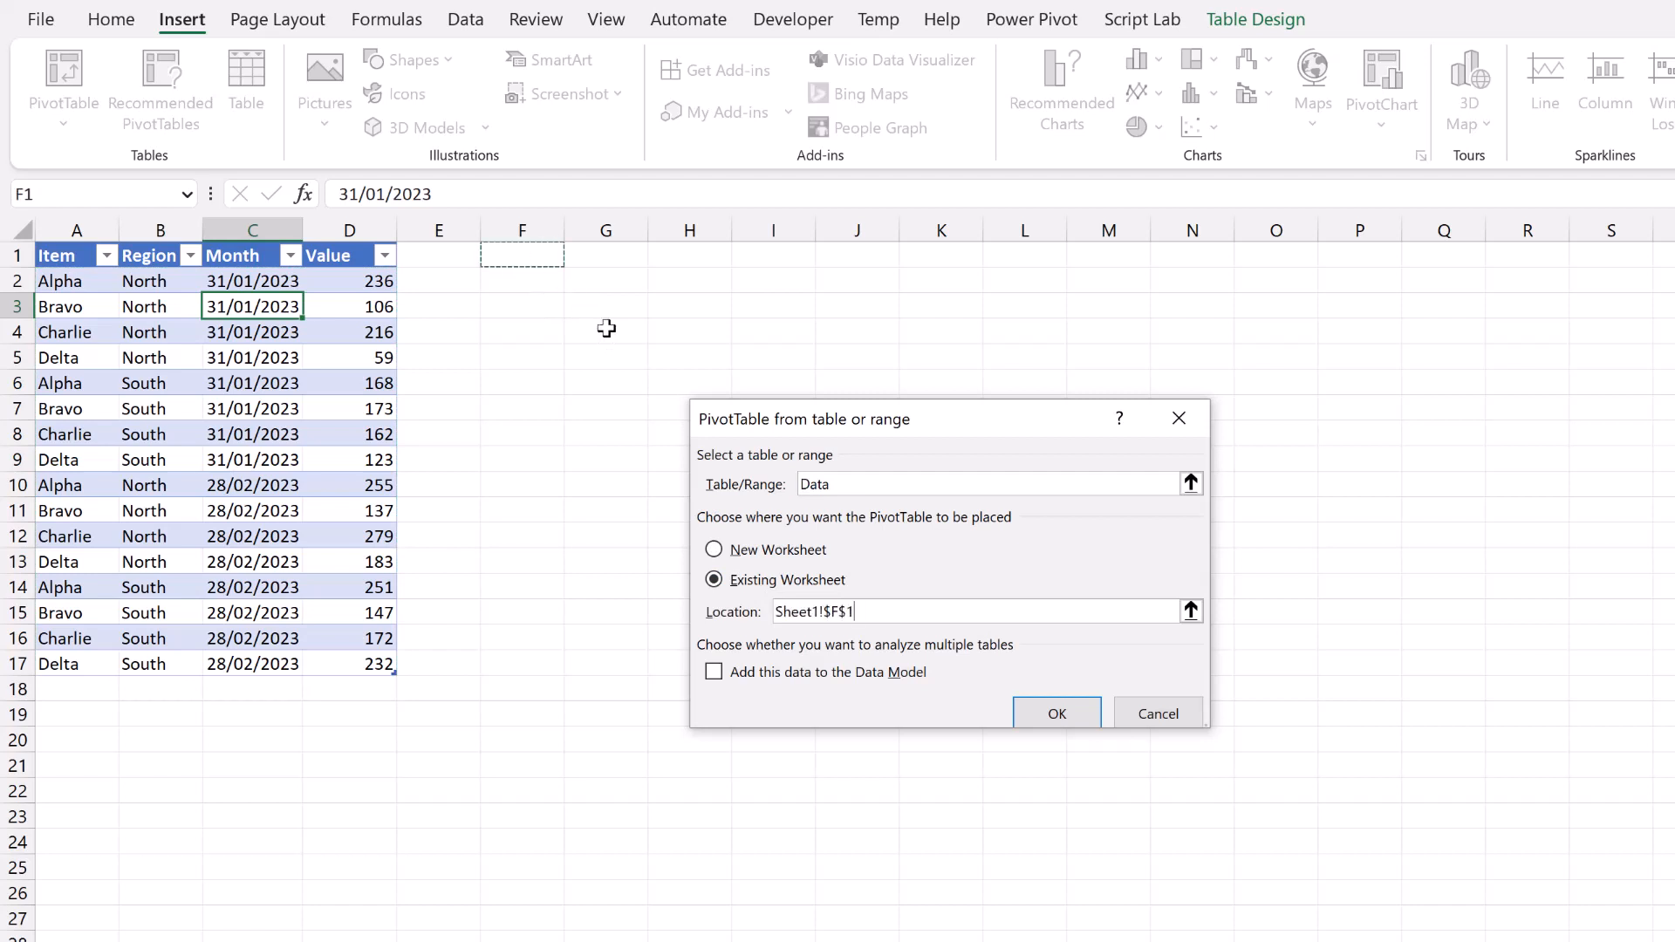
{"action": "left_click", "coordinate": [1056, 712]}
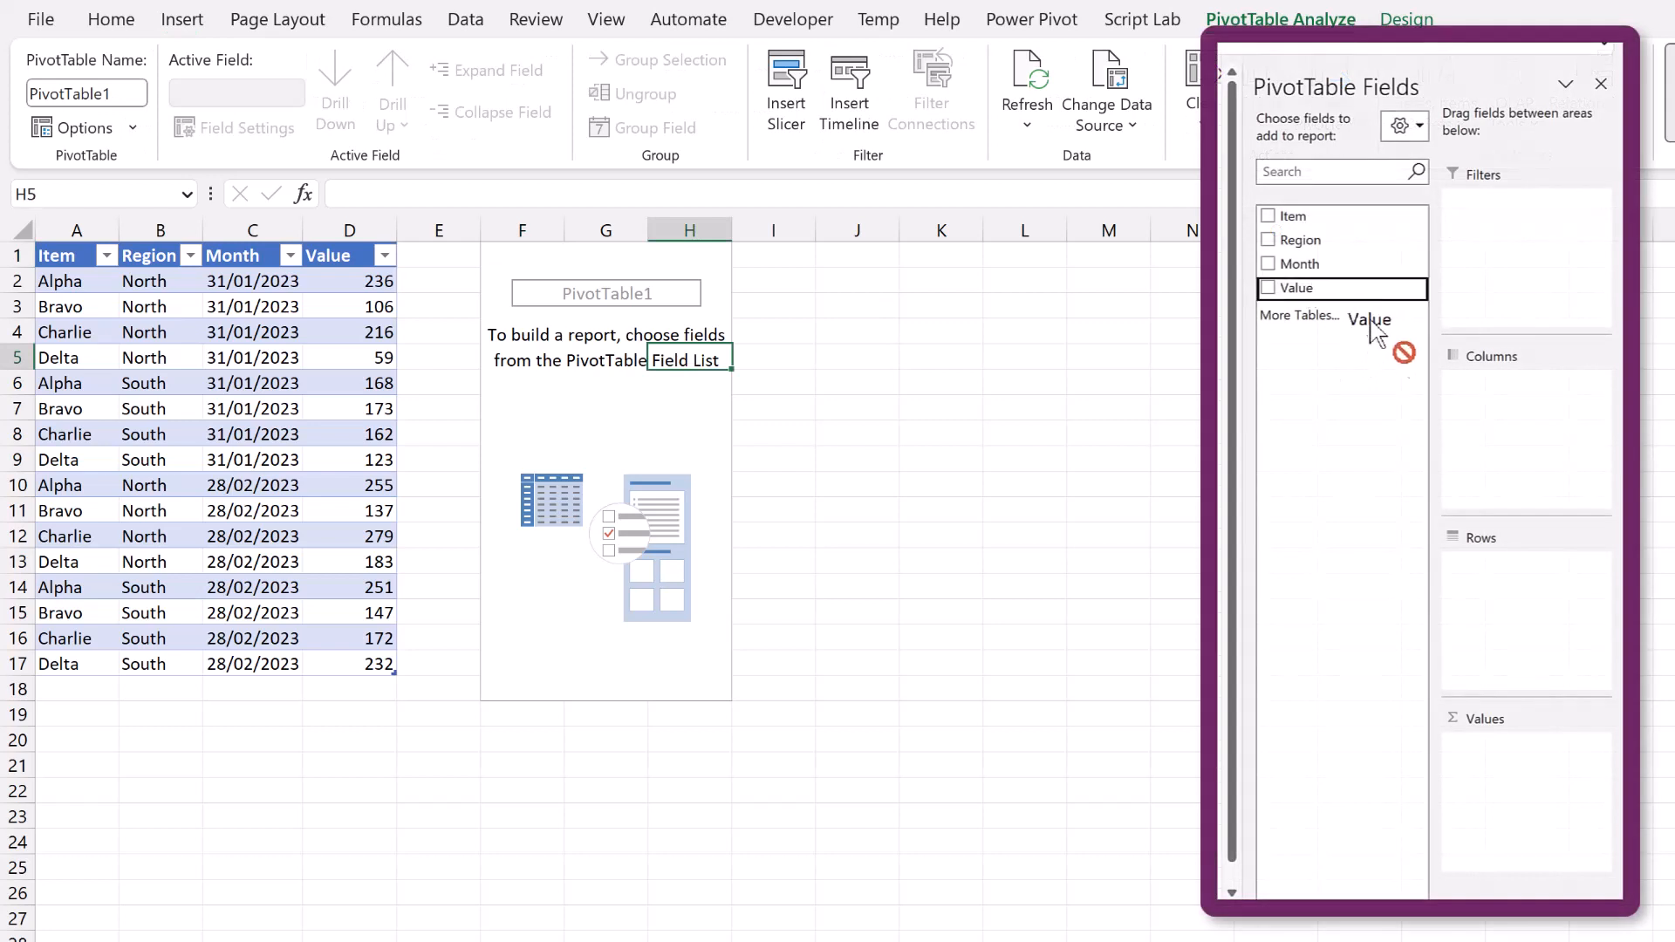
Step: Add Value as sum, Region as columns and Item as rows, then close the field list
{"action": "left_click", "coordinate": [1270, 287]}
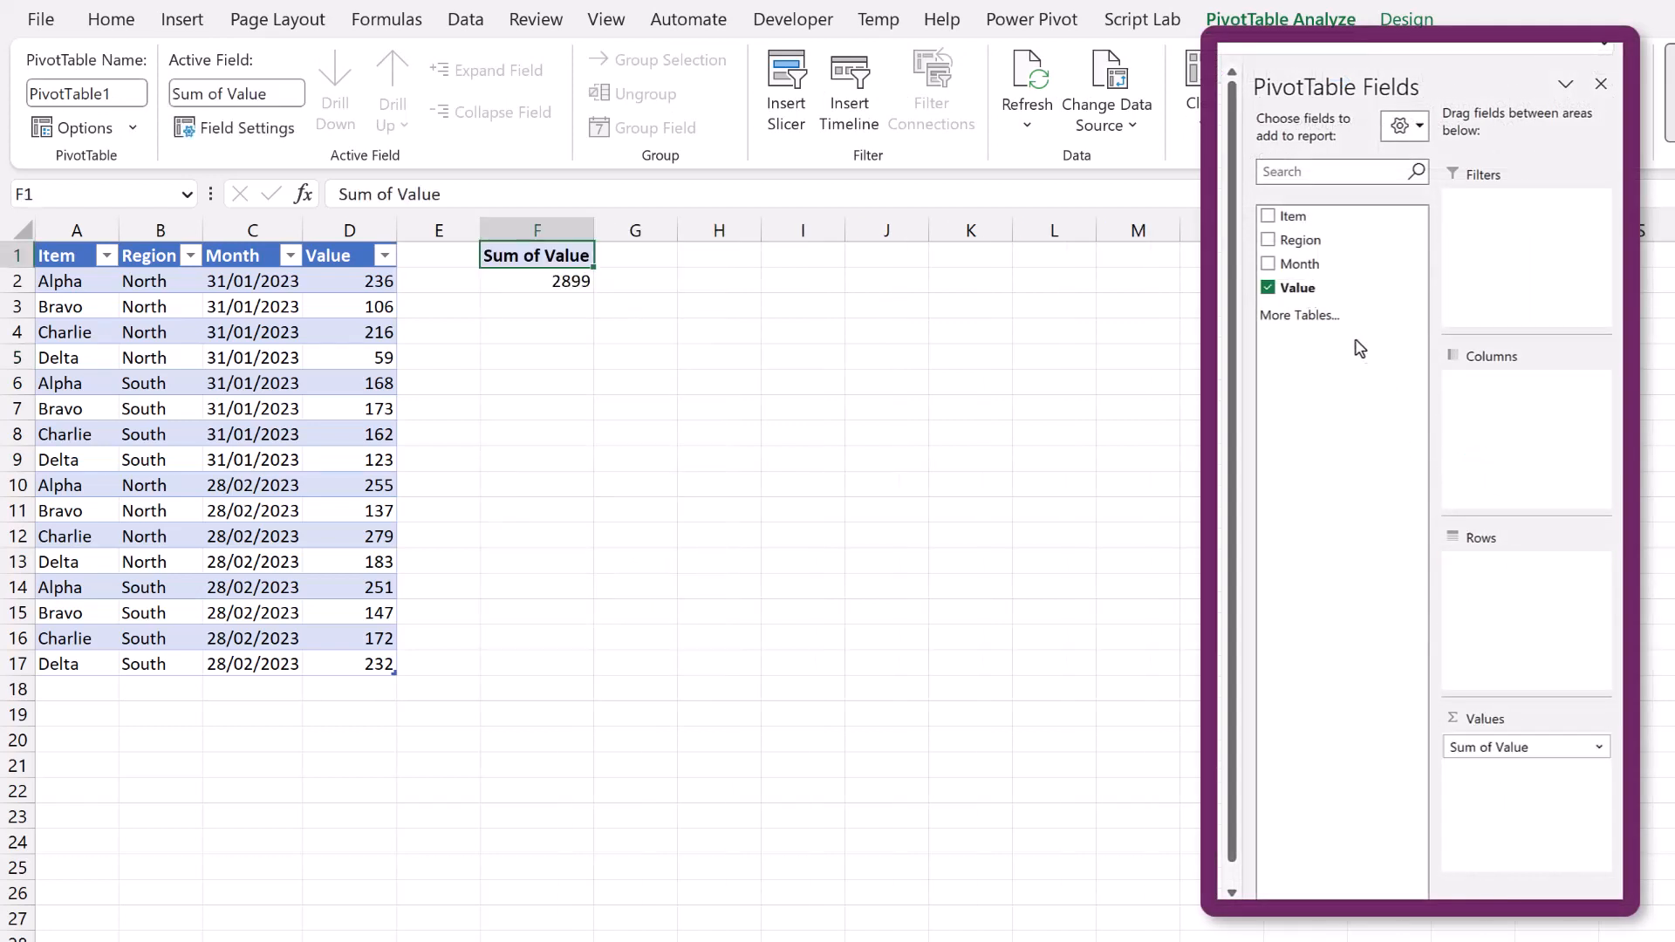
{"action": "left_click", "coordinate": [1300, 239]}
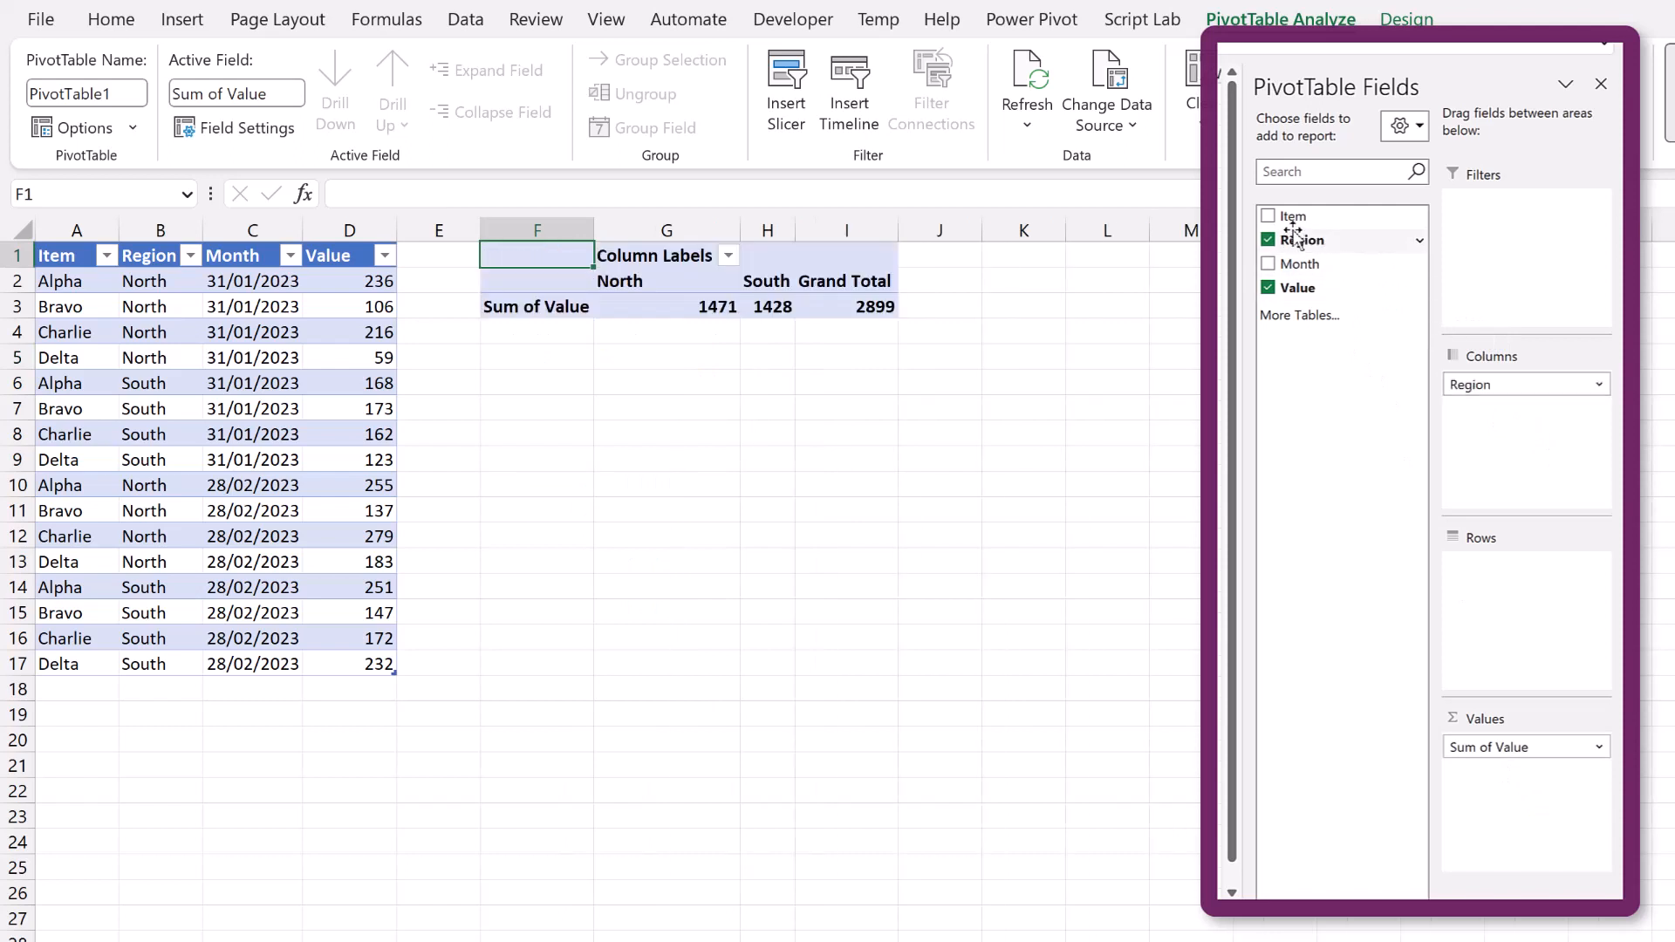
{"action": "left_click", "coordinate": [1270, 215]}
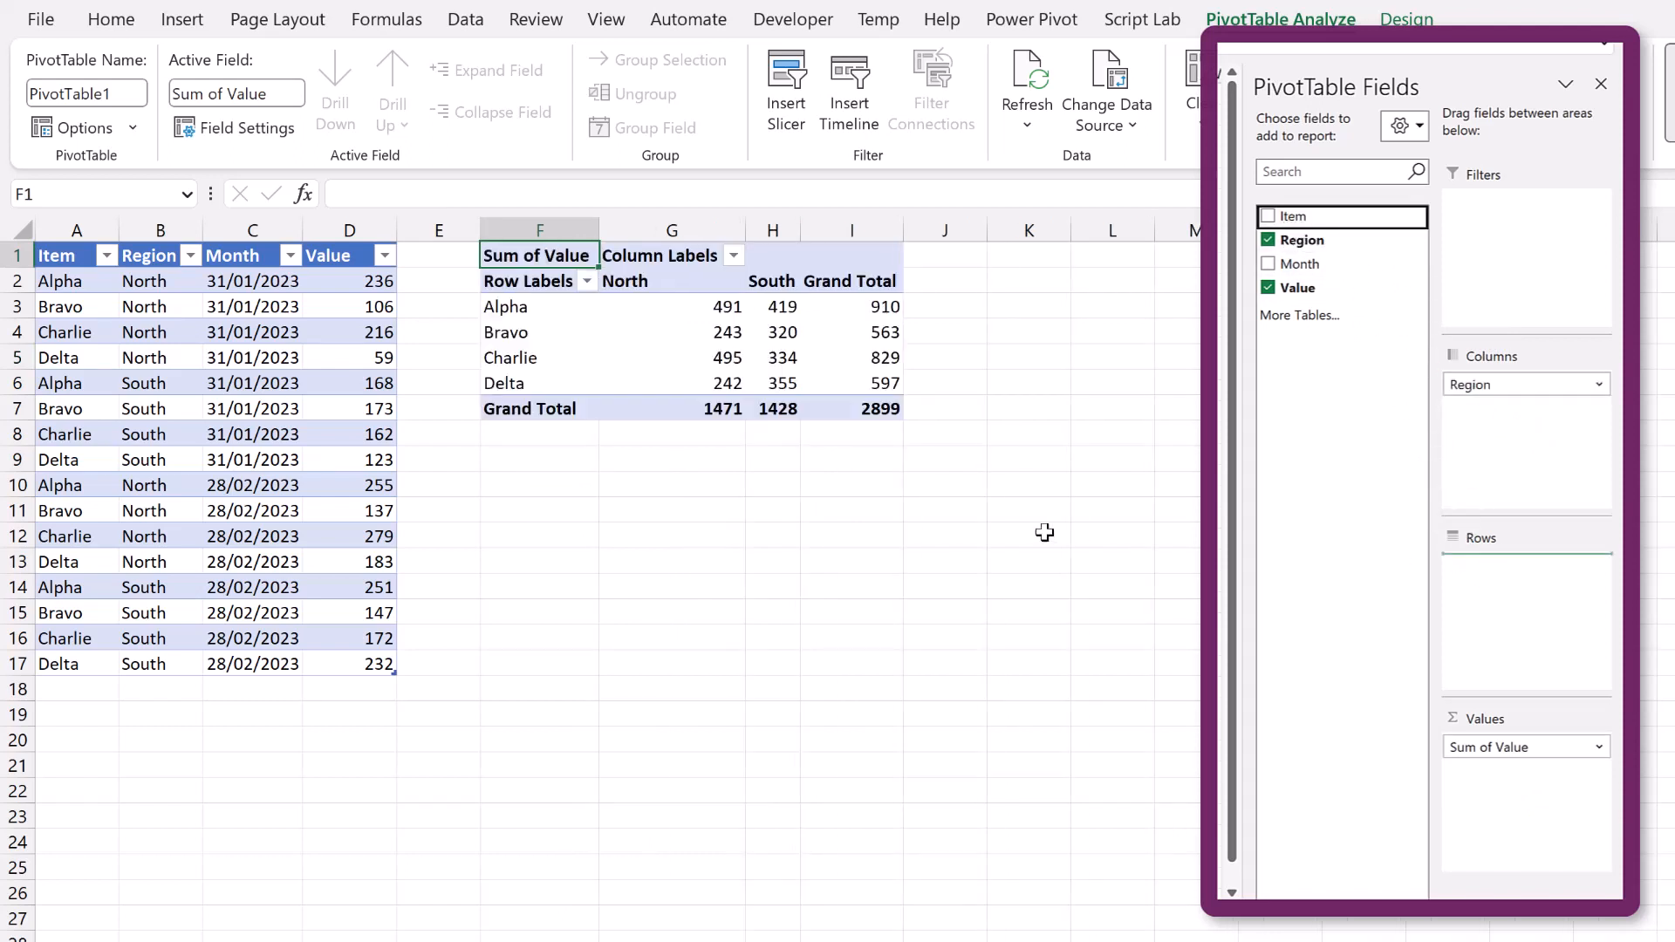
{"action": "left_click", "coordinate": [1602, 85]}
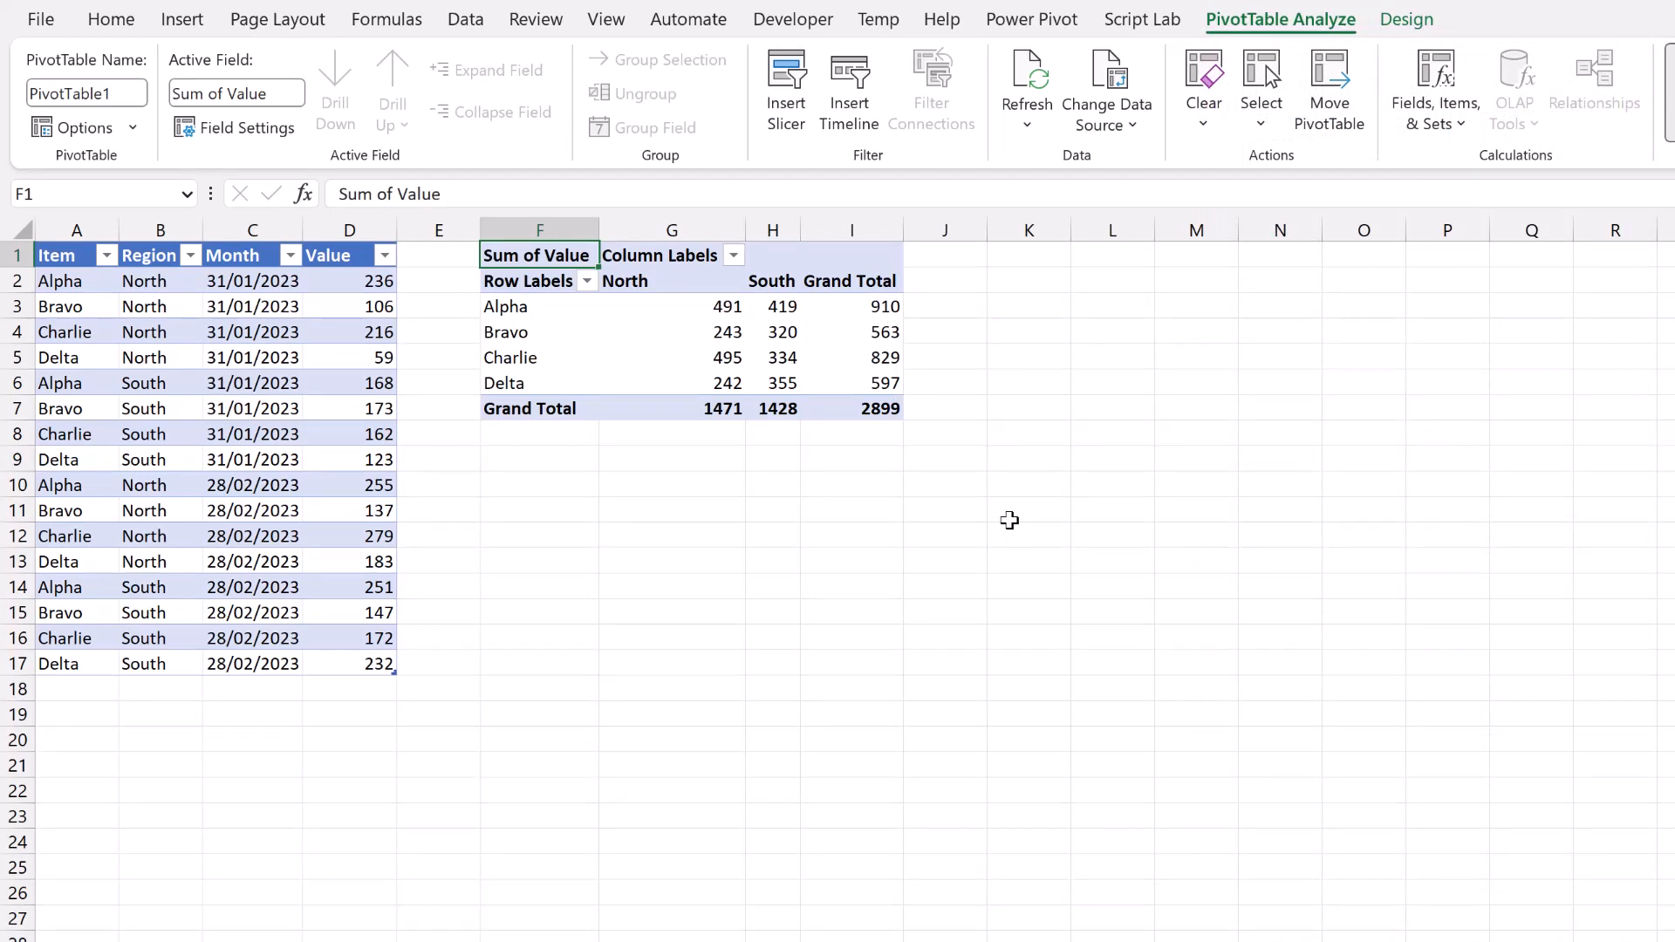
{"action": "mouse_move", "coordinate": [1100, 411]}
{"action": "type", "text": "="}
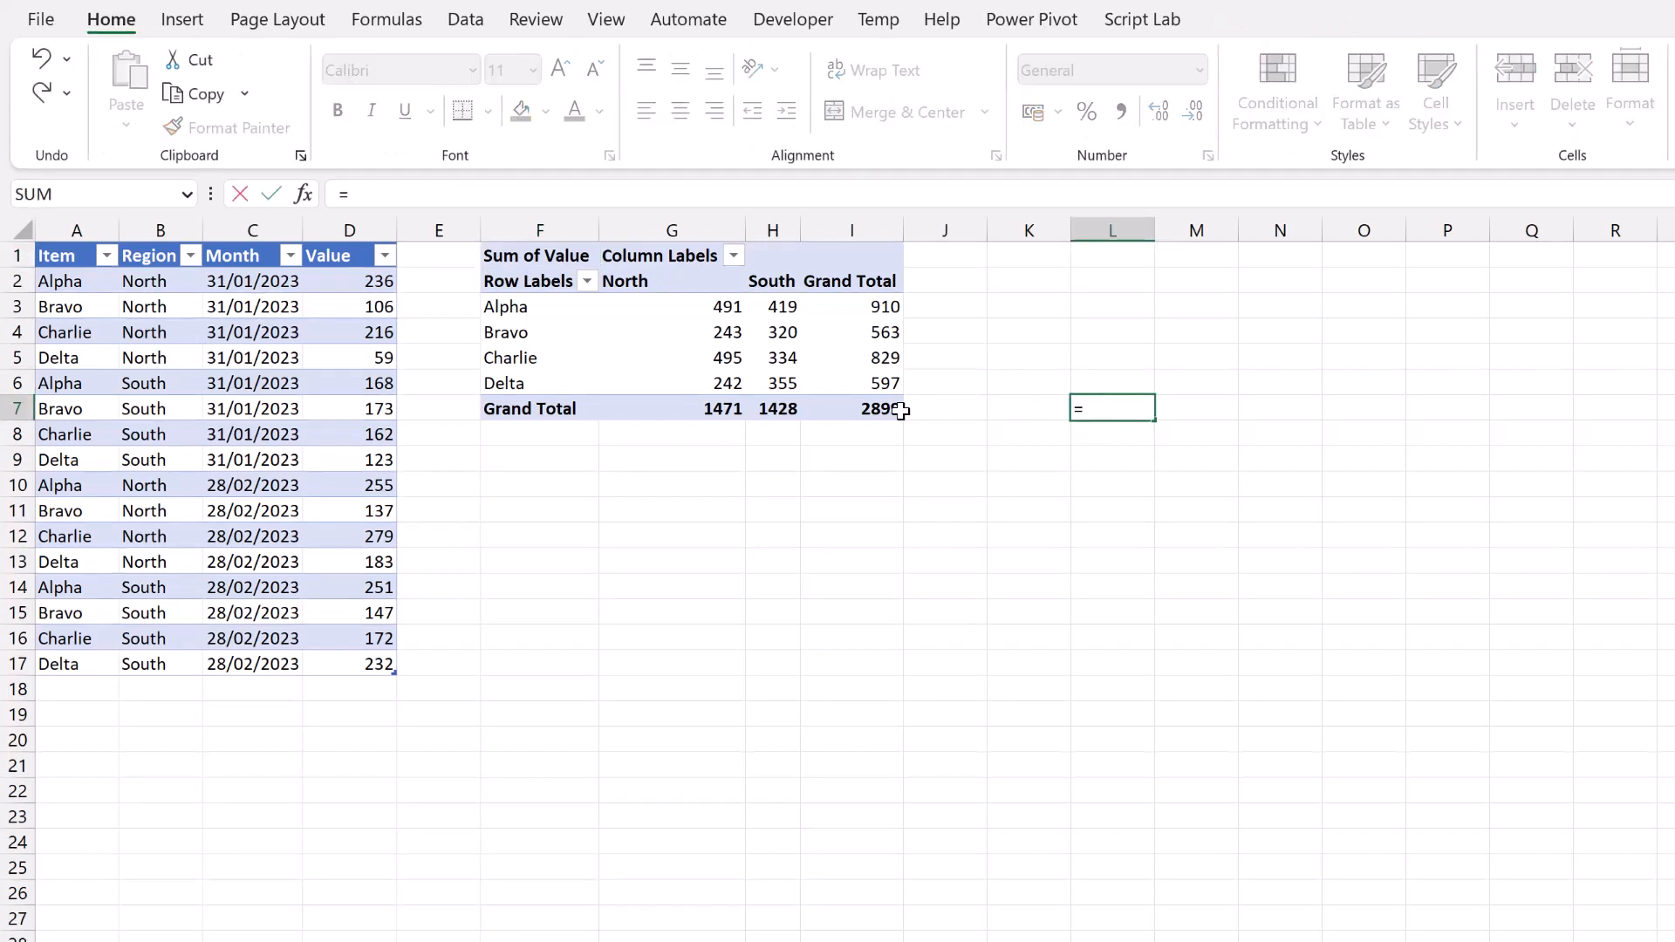
Step: Link L7 to the pivot grand total 2899, label K7 'Pivot Total', and inspect pivot totals
{"action": "left_click", "coordinate": [851, 408]}
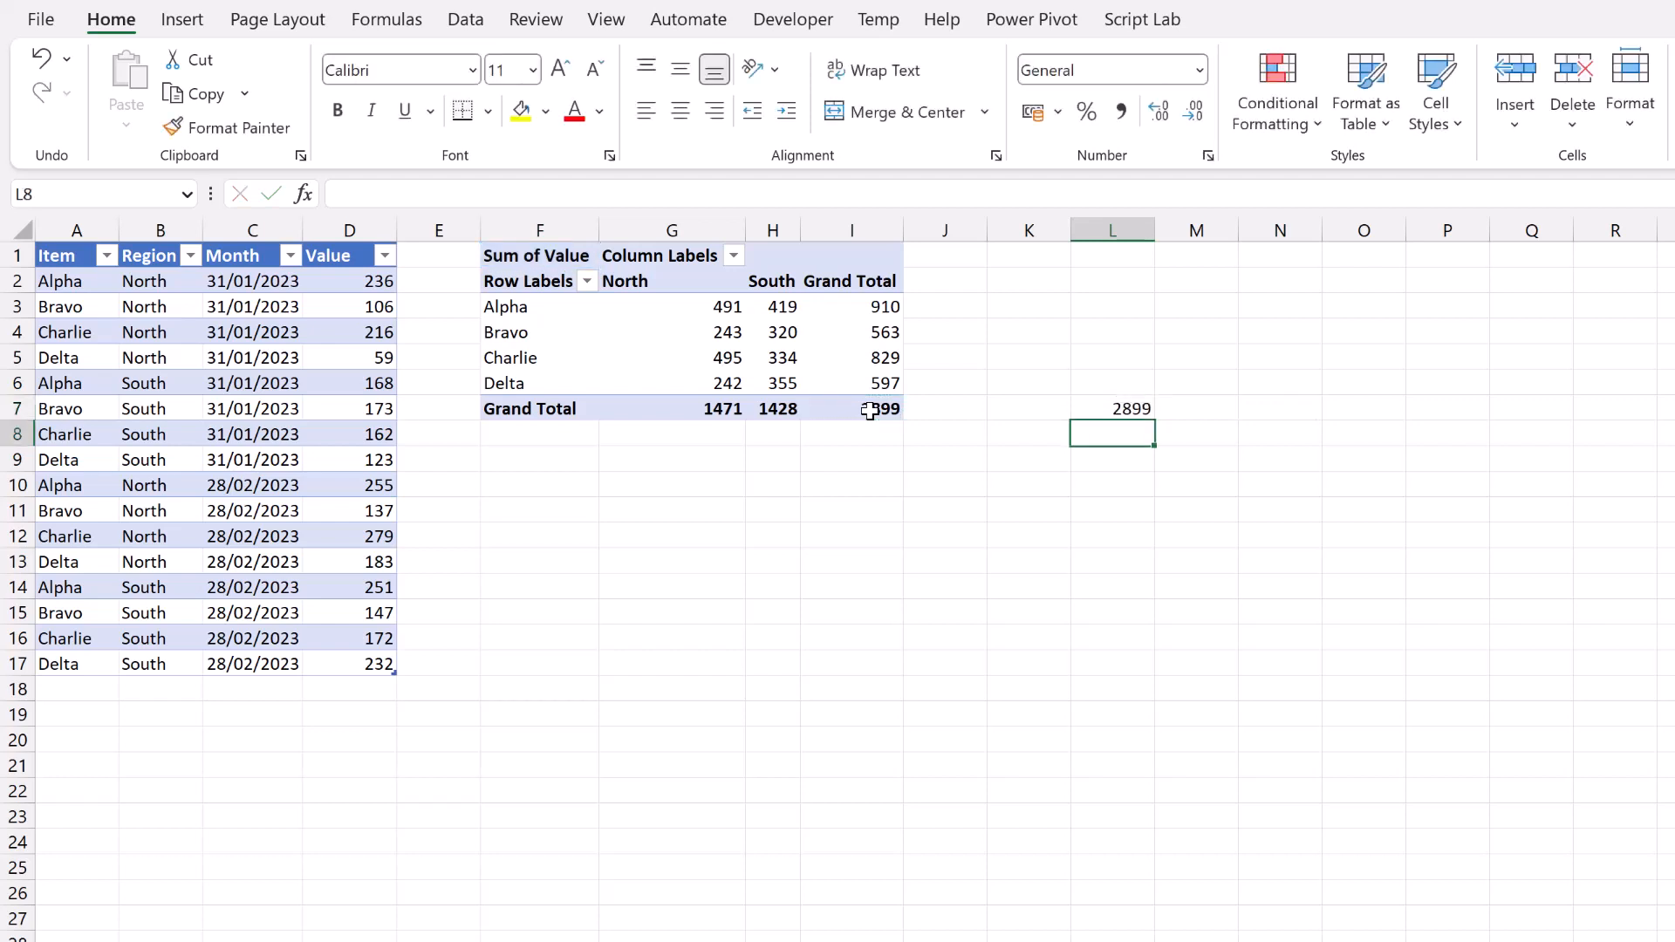
{"action": "type", "text": "Pivot Total"}
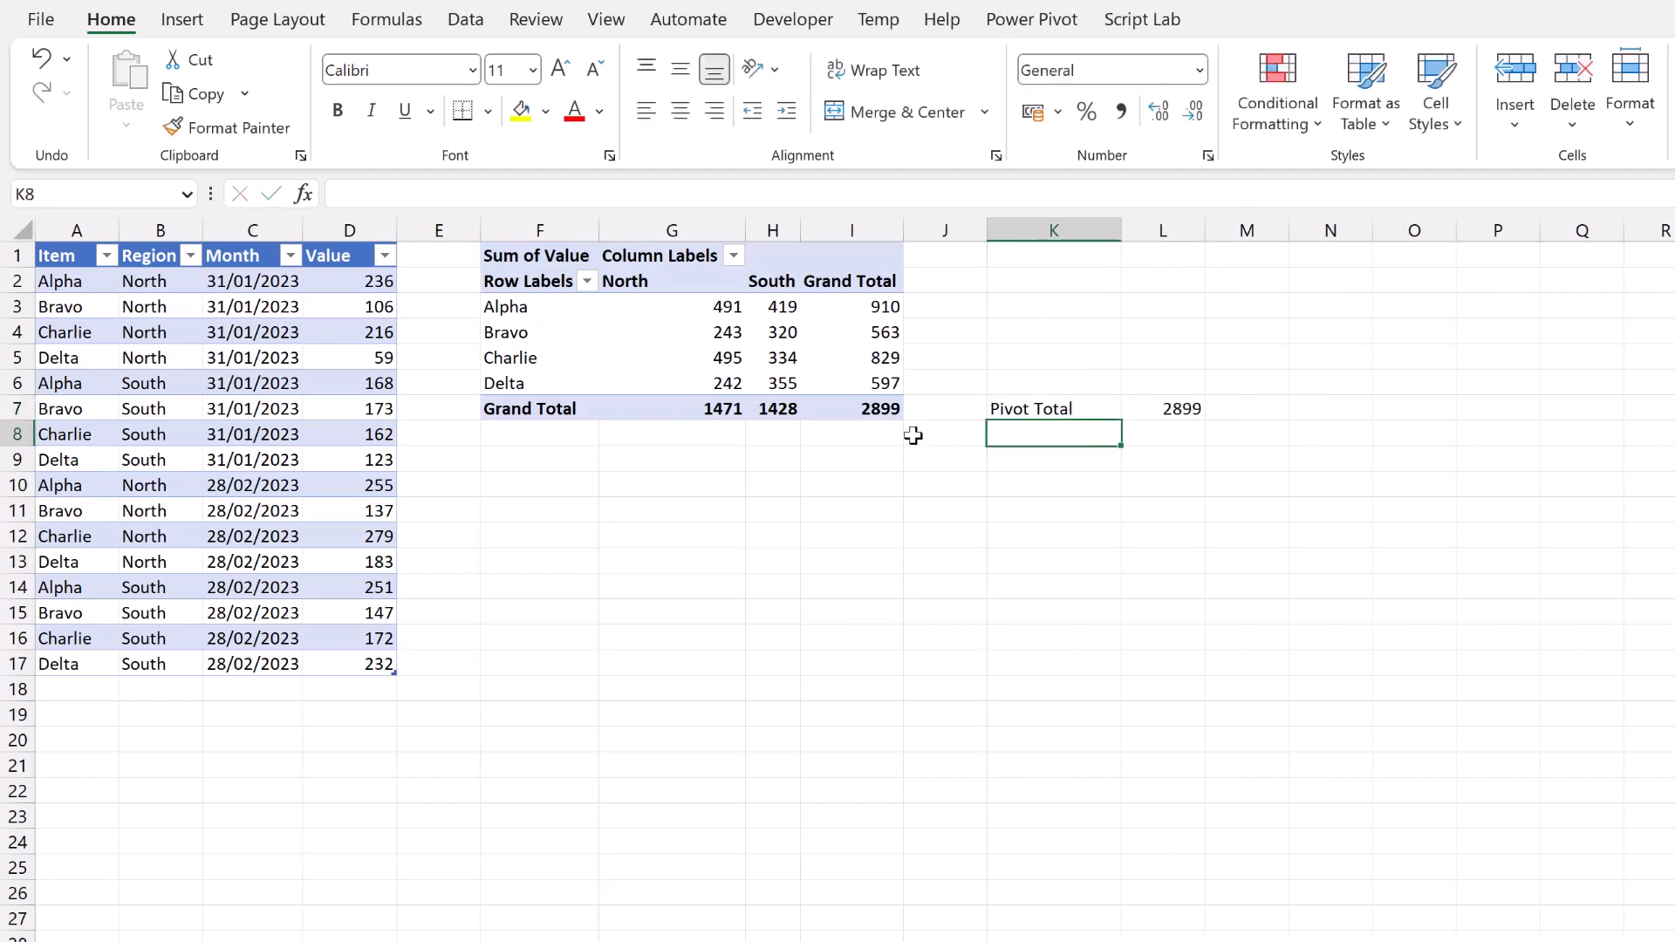
{"action": "left_click", "coordinate": [851, 408]}
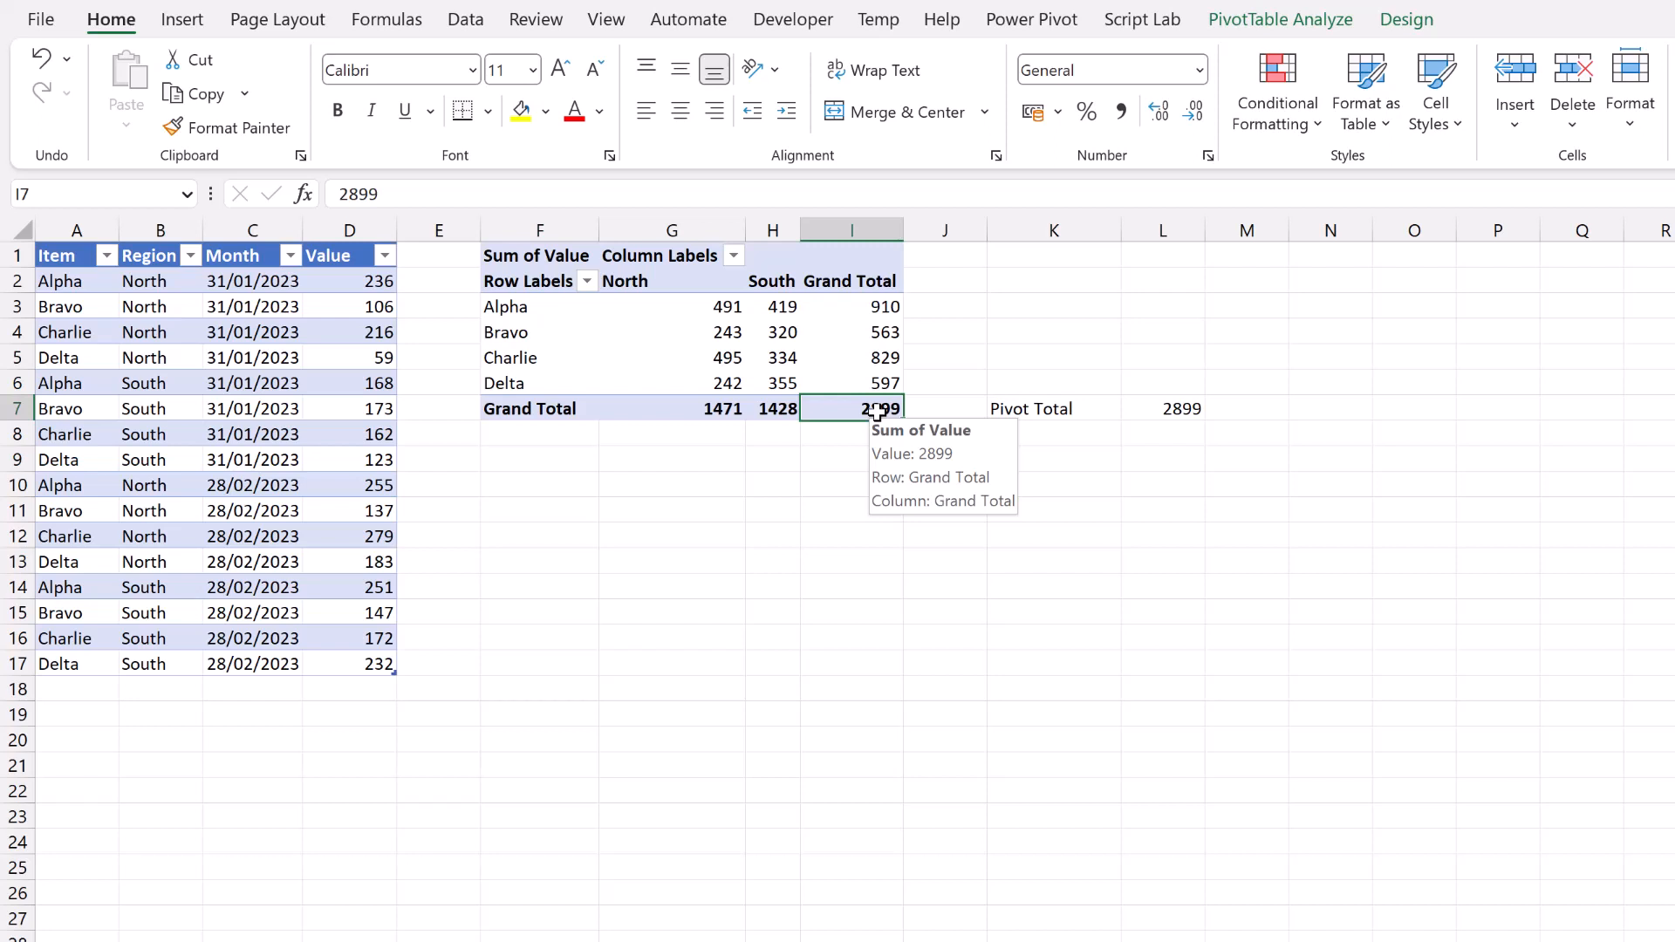
{"action": "left_click", "coordinate": [852, 357]}
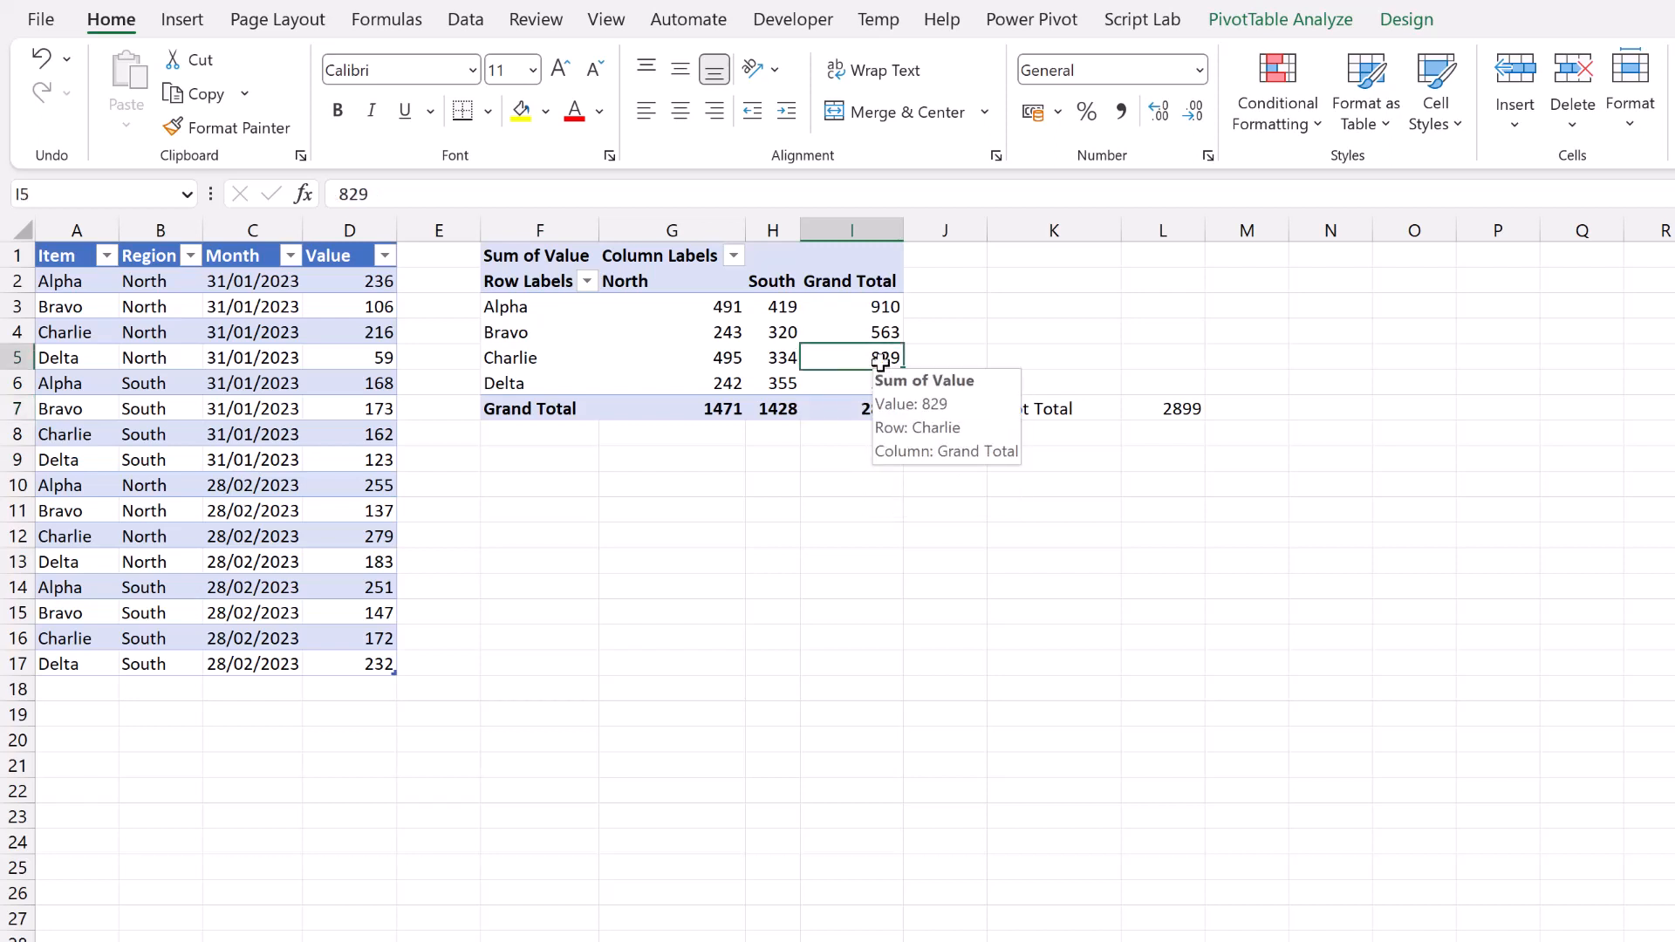
Step: Open the PivotTable Analyze Options list to reach the Generate GetPivotData setting
{"action": "left_click", "coordinate": [1280, 19]}
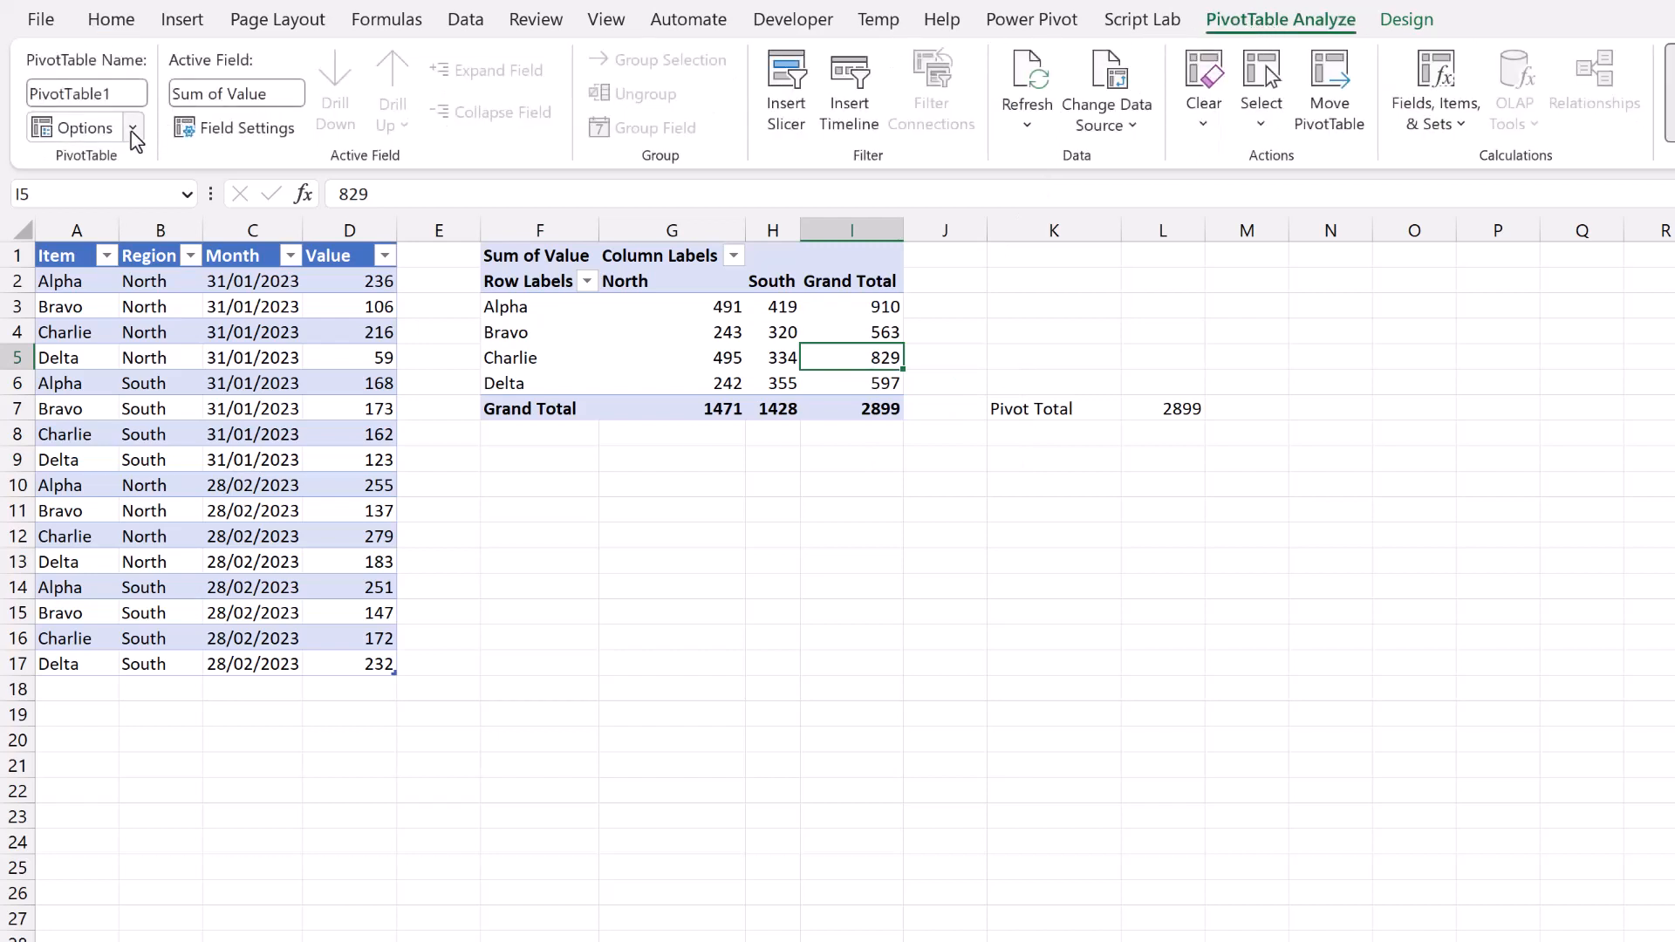
{"action": "left_click", "coordinate": [82, 128]}
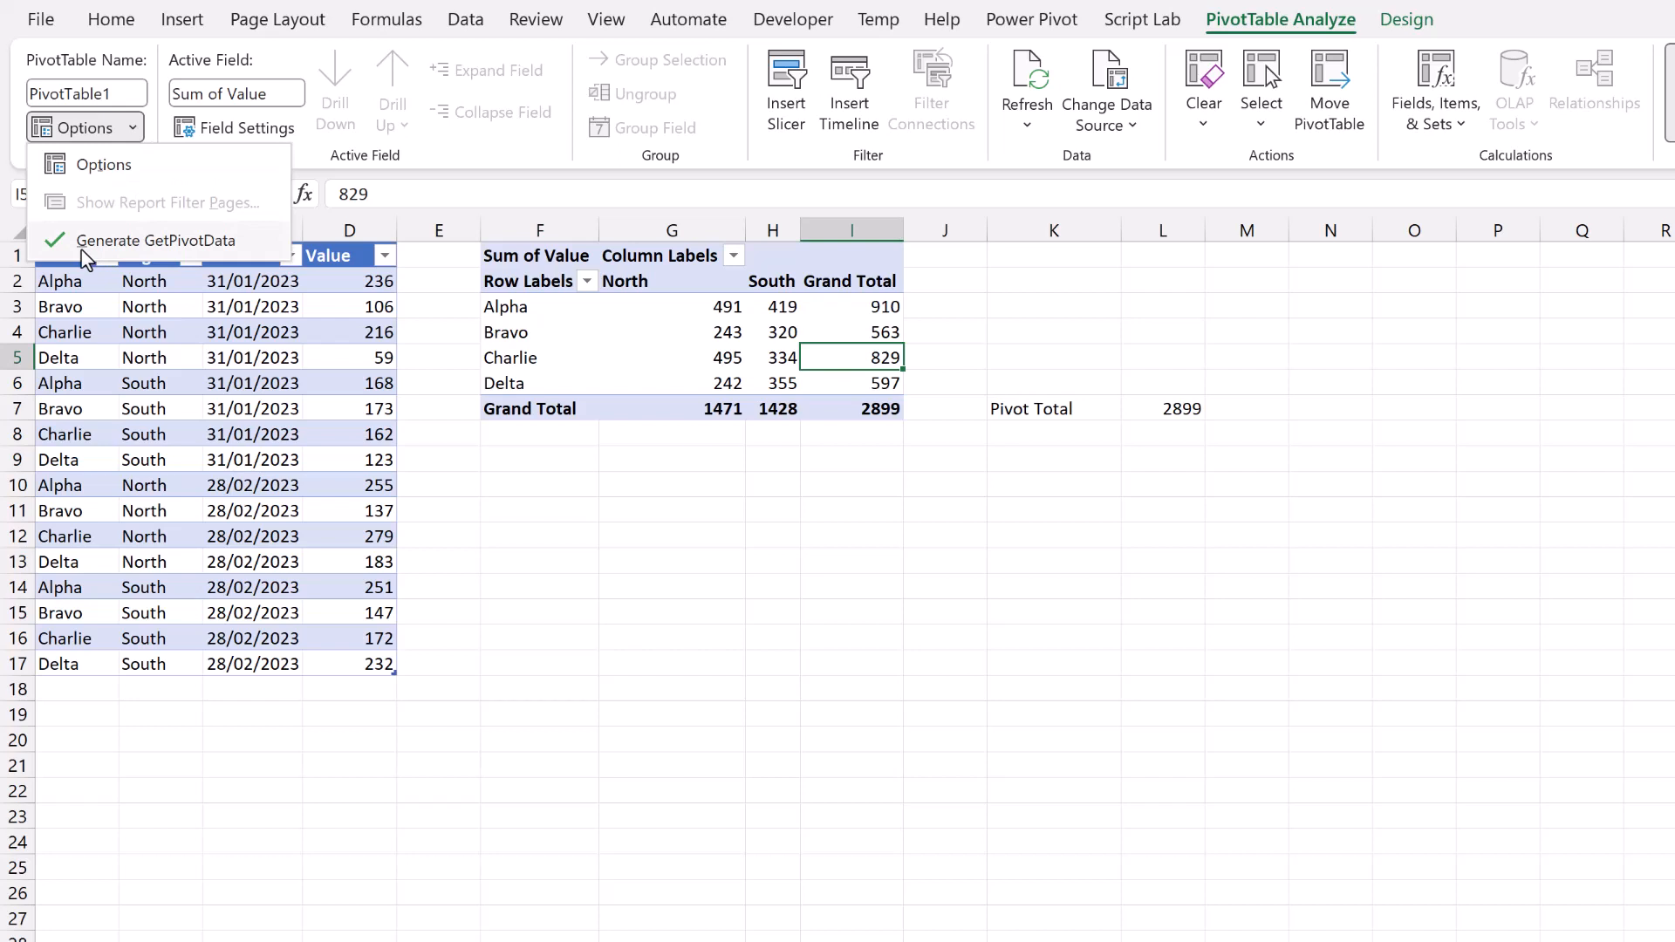
{"action": "mouse_move", "coordinate": [139, 256]}
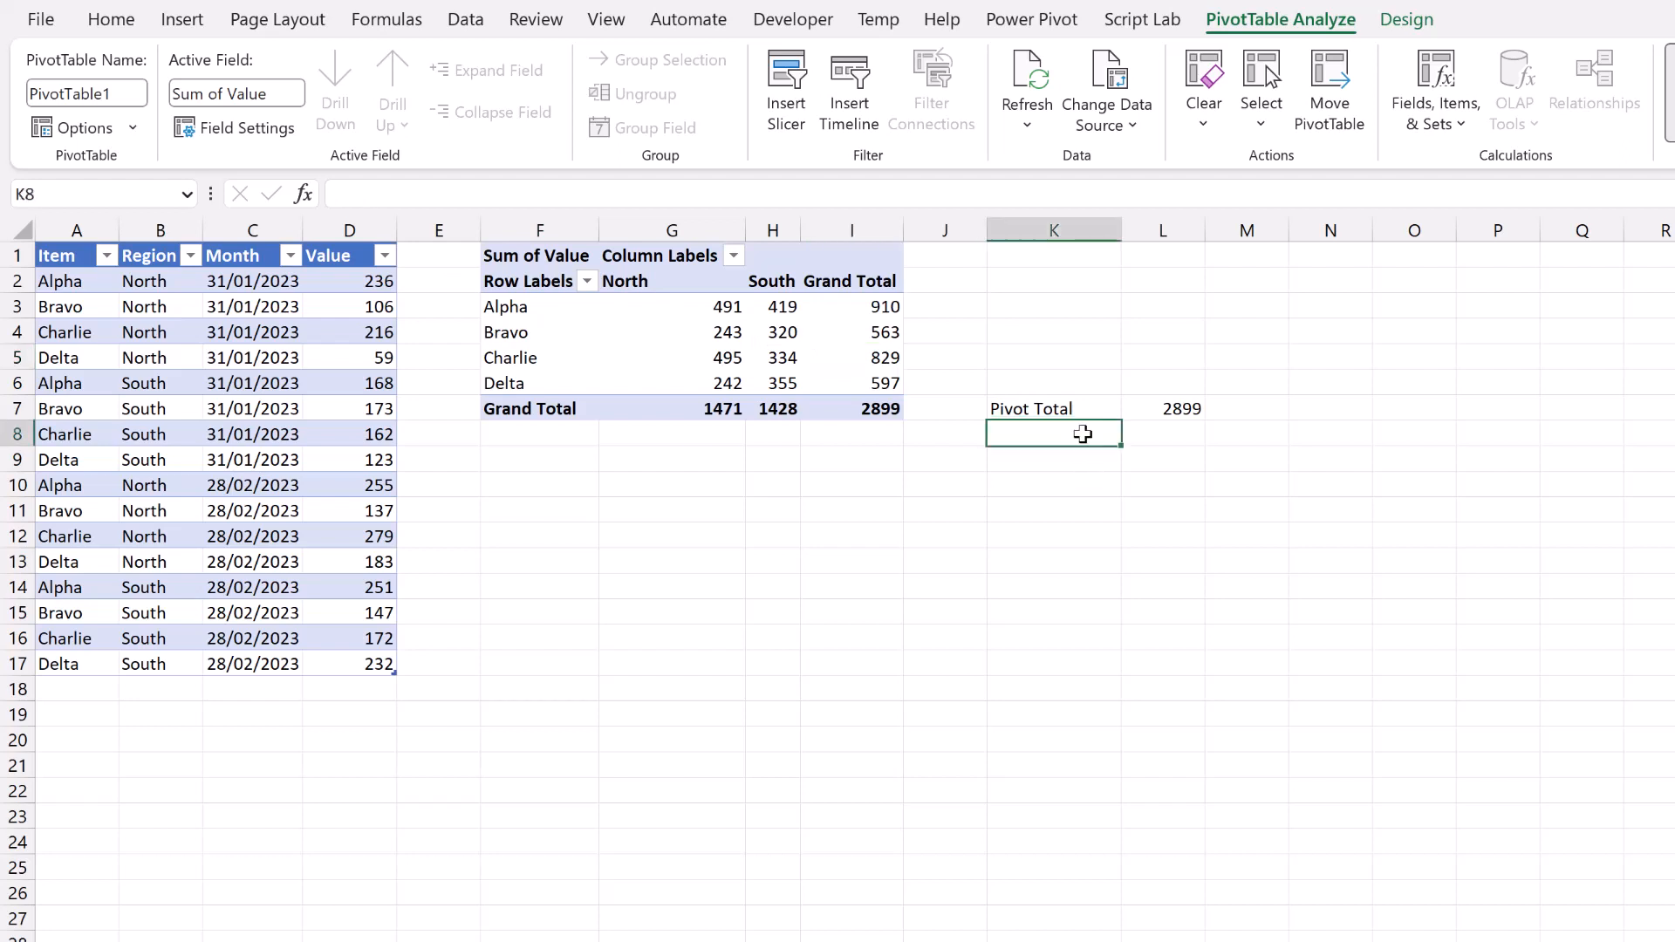
Step: Label K8 'Standard' and select the pivot grand total for its plain reference
{"action": "left_click", "coordinate": [110, 19]}
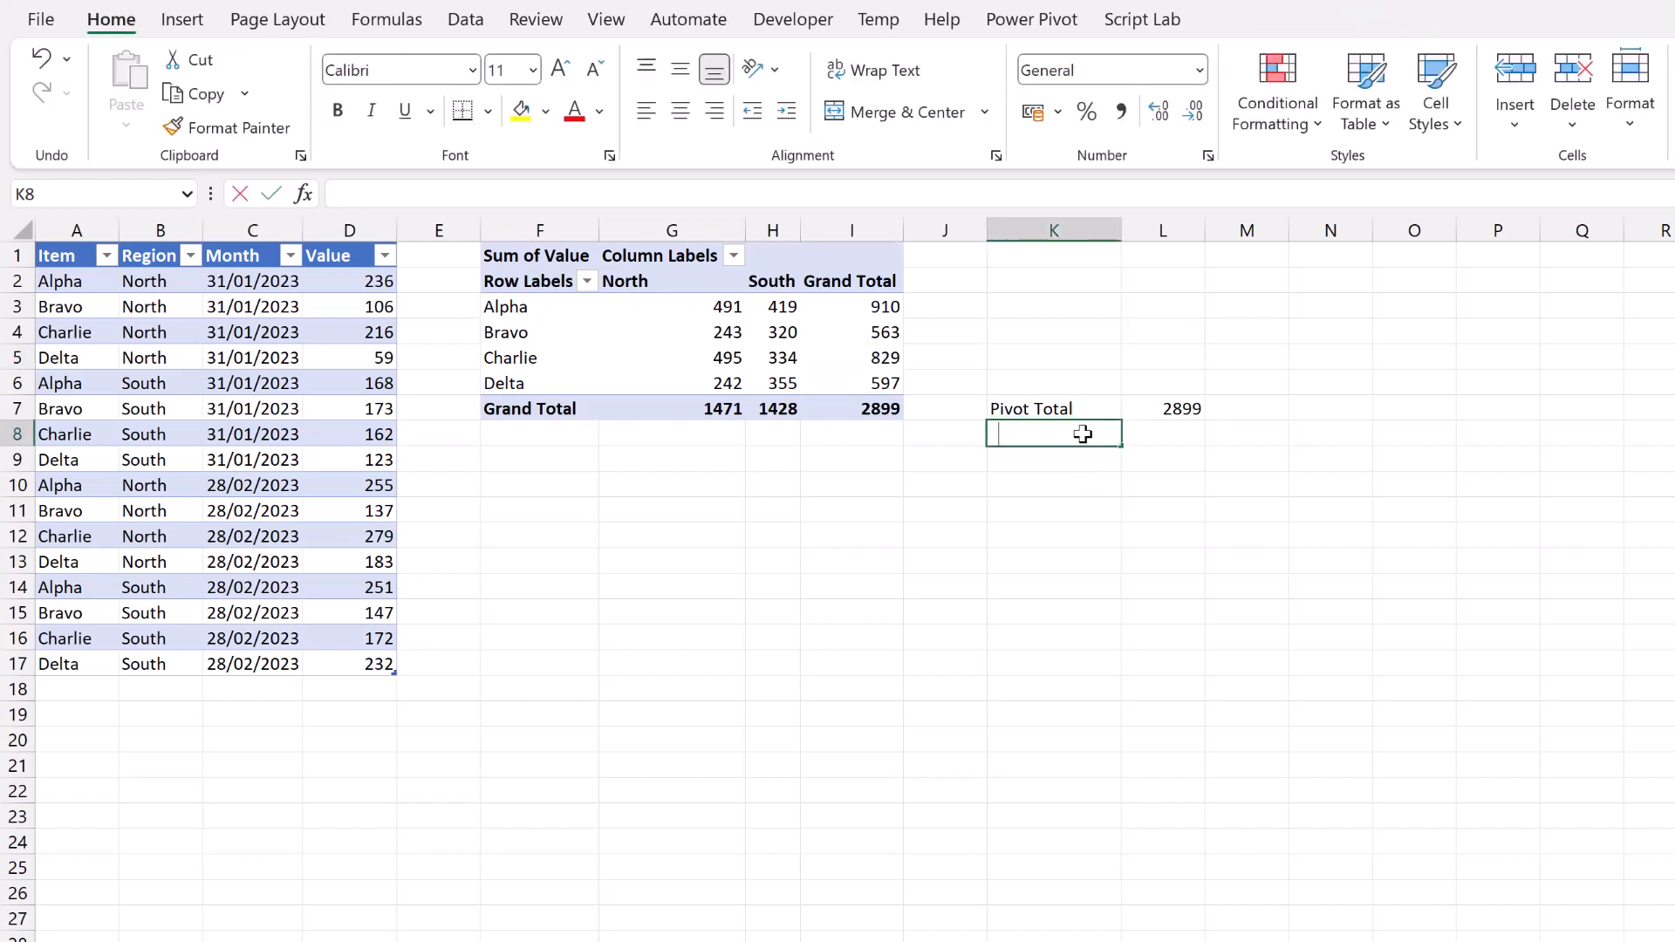
{"action": "type", "text": "Standard"}
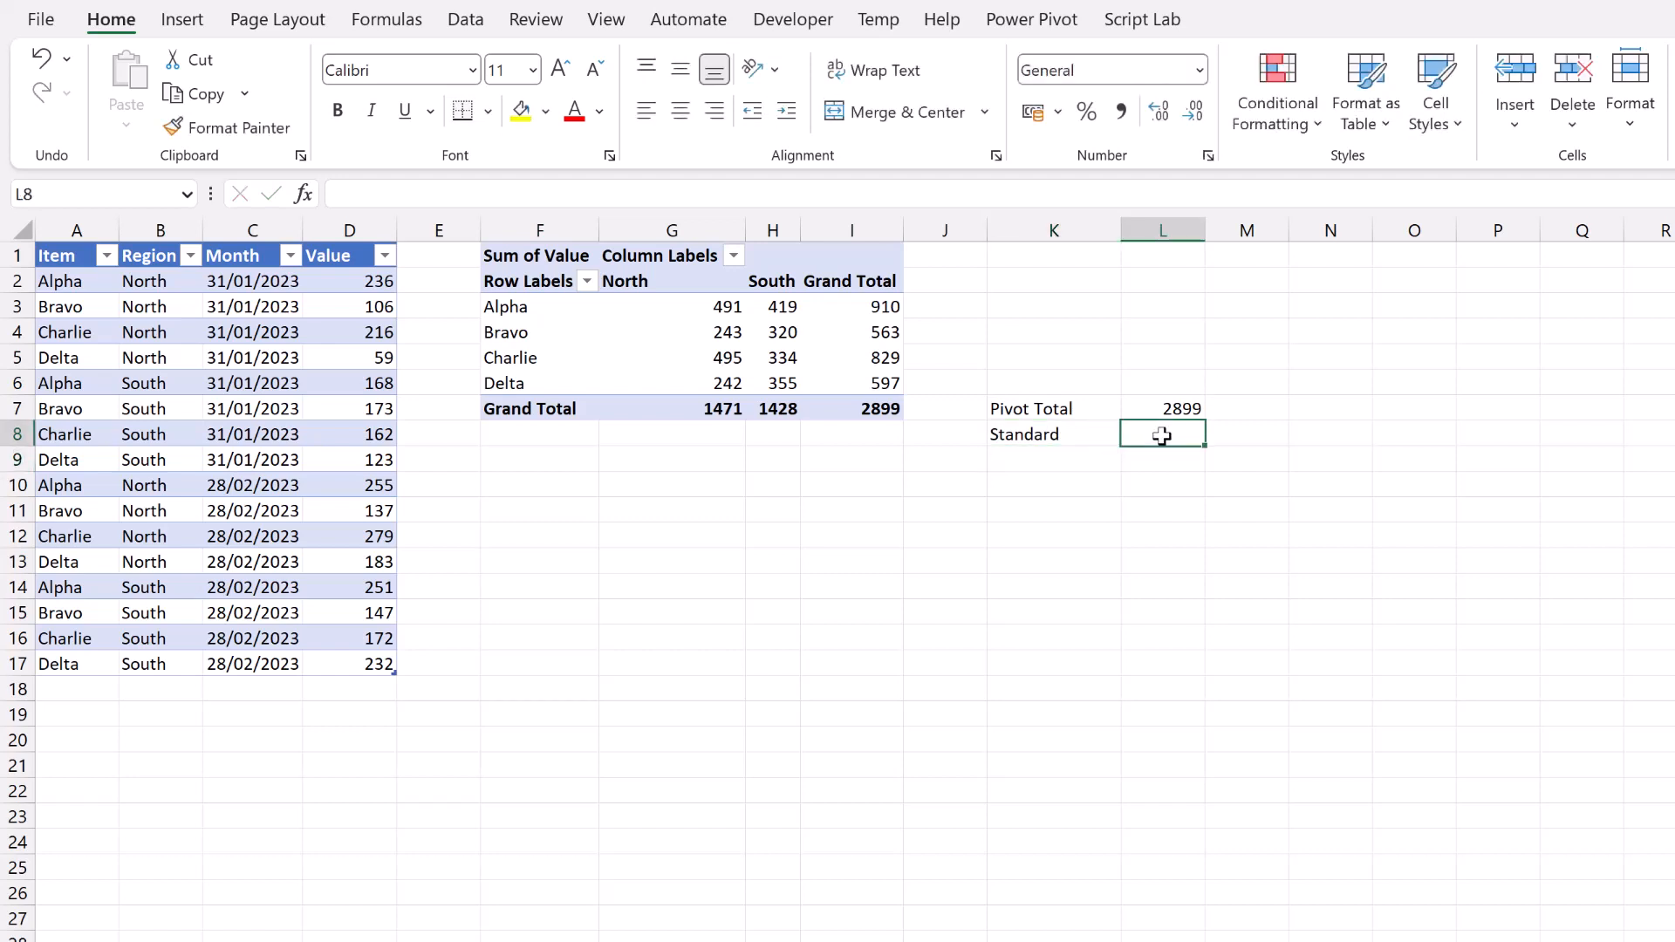
{"action": "left_click", "coordinate": [852, 408]}
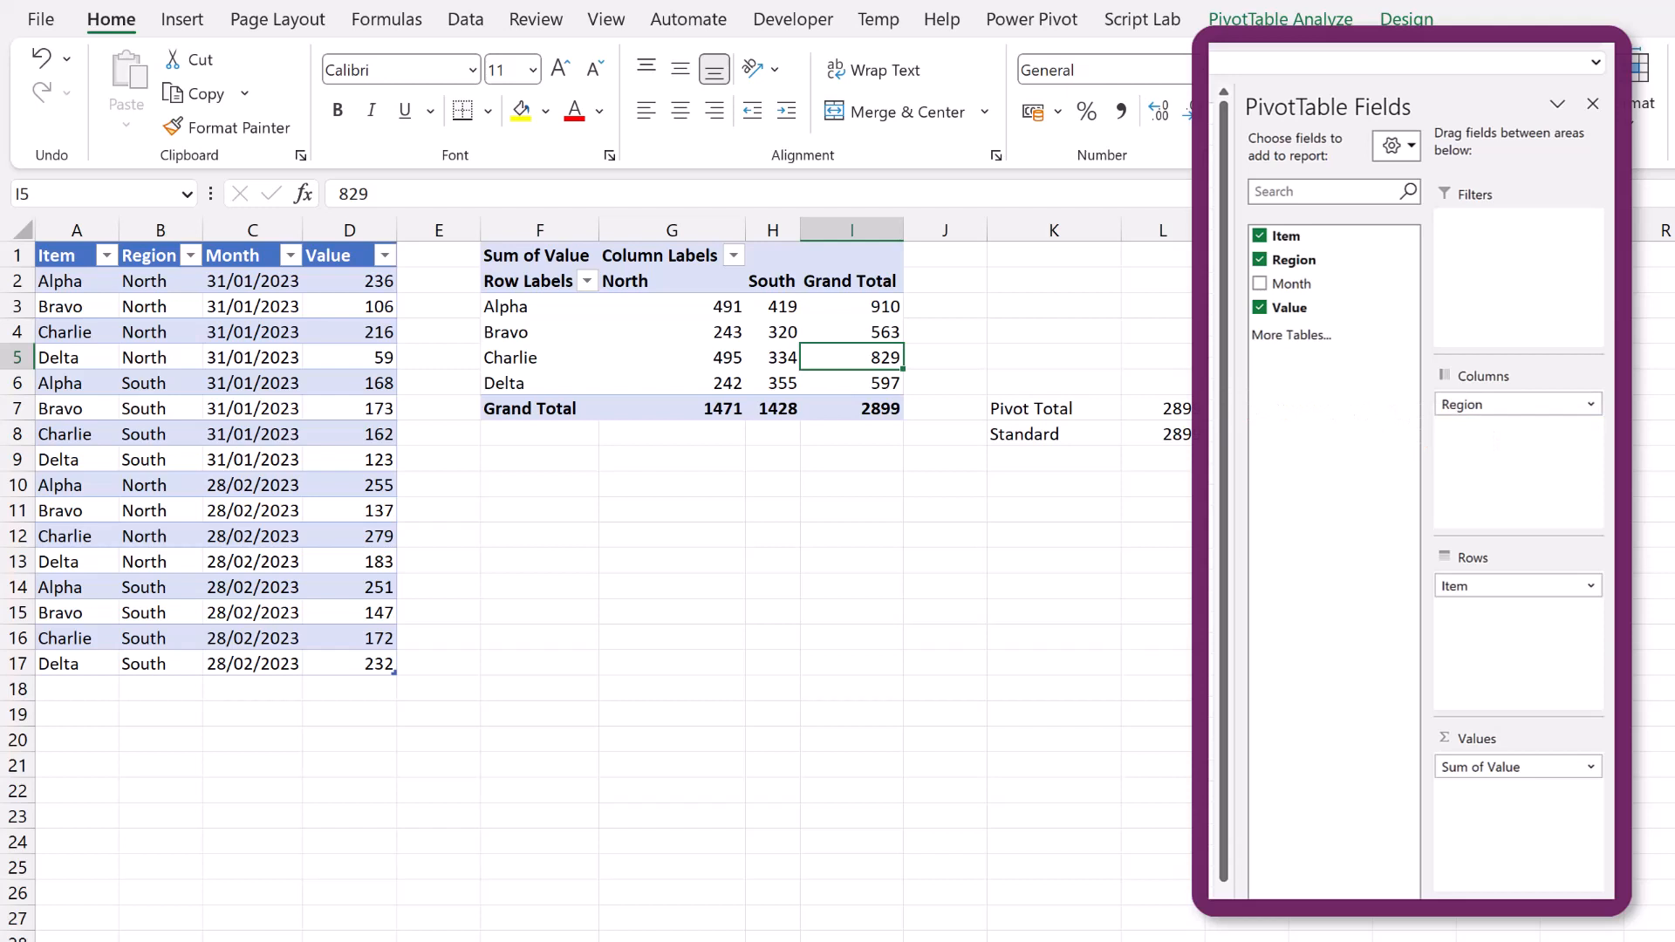
Step: Remove Region from the pivot, enter =I7 in L8, and inspect L7's GETPIVOTDATA formula
{"action": "left_click", "coordinate": [1260, 260]}
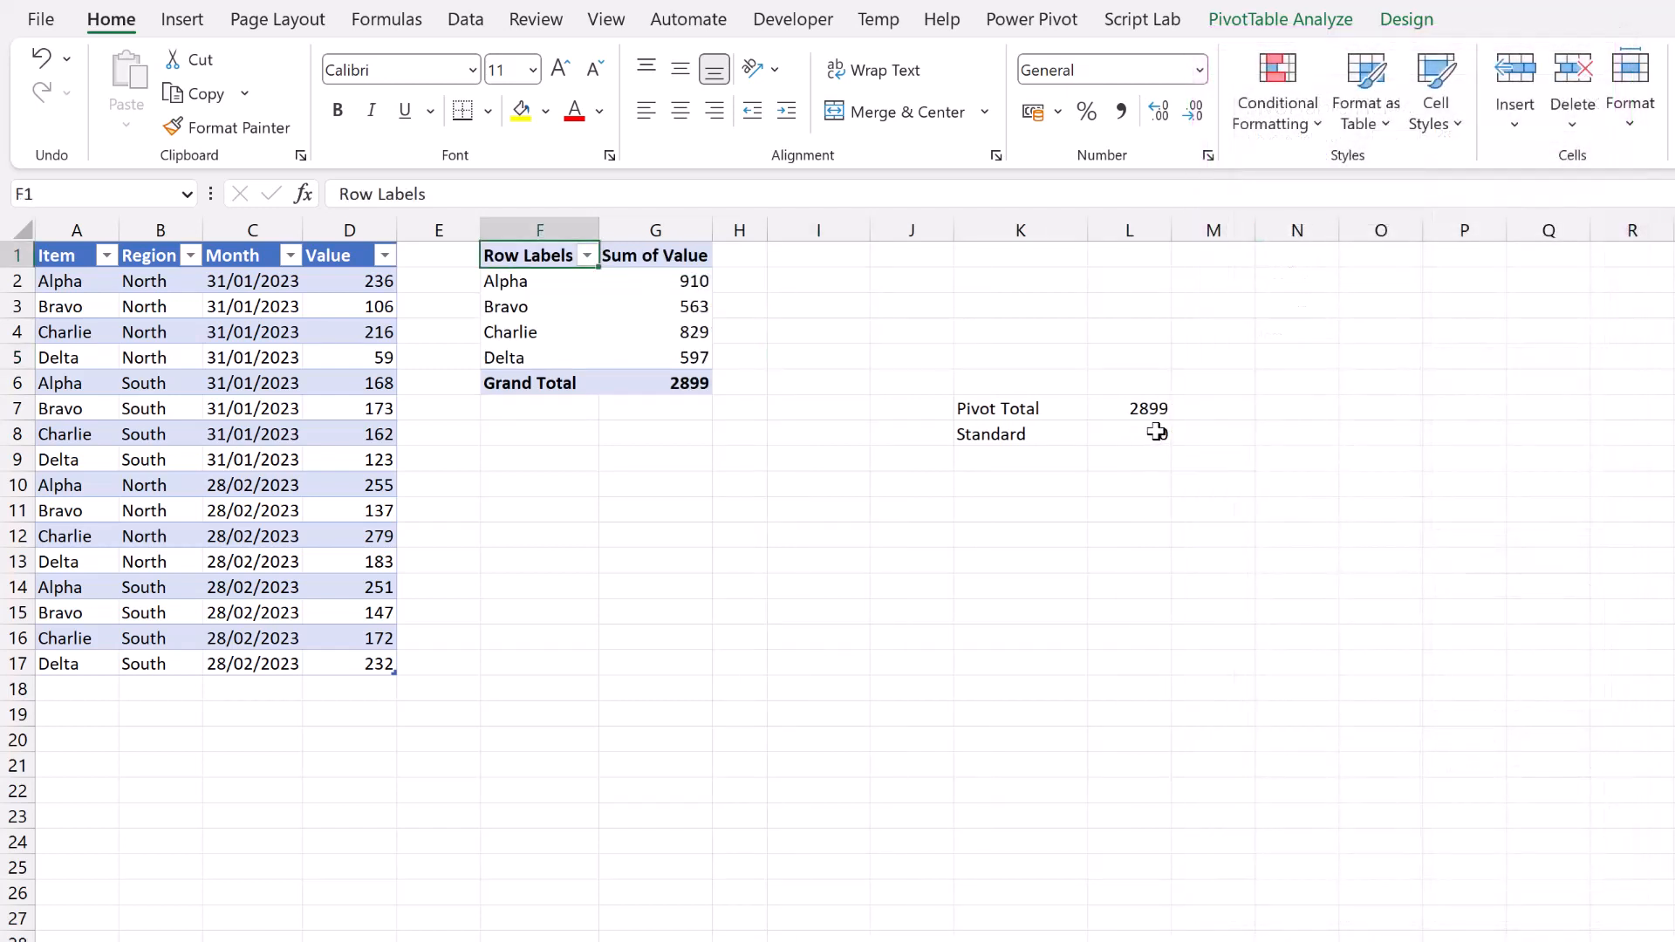
{"action": "type", "text": "=I7"}
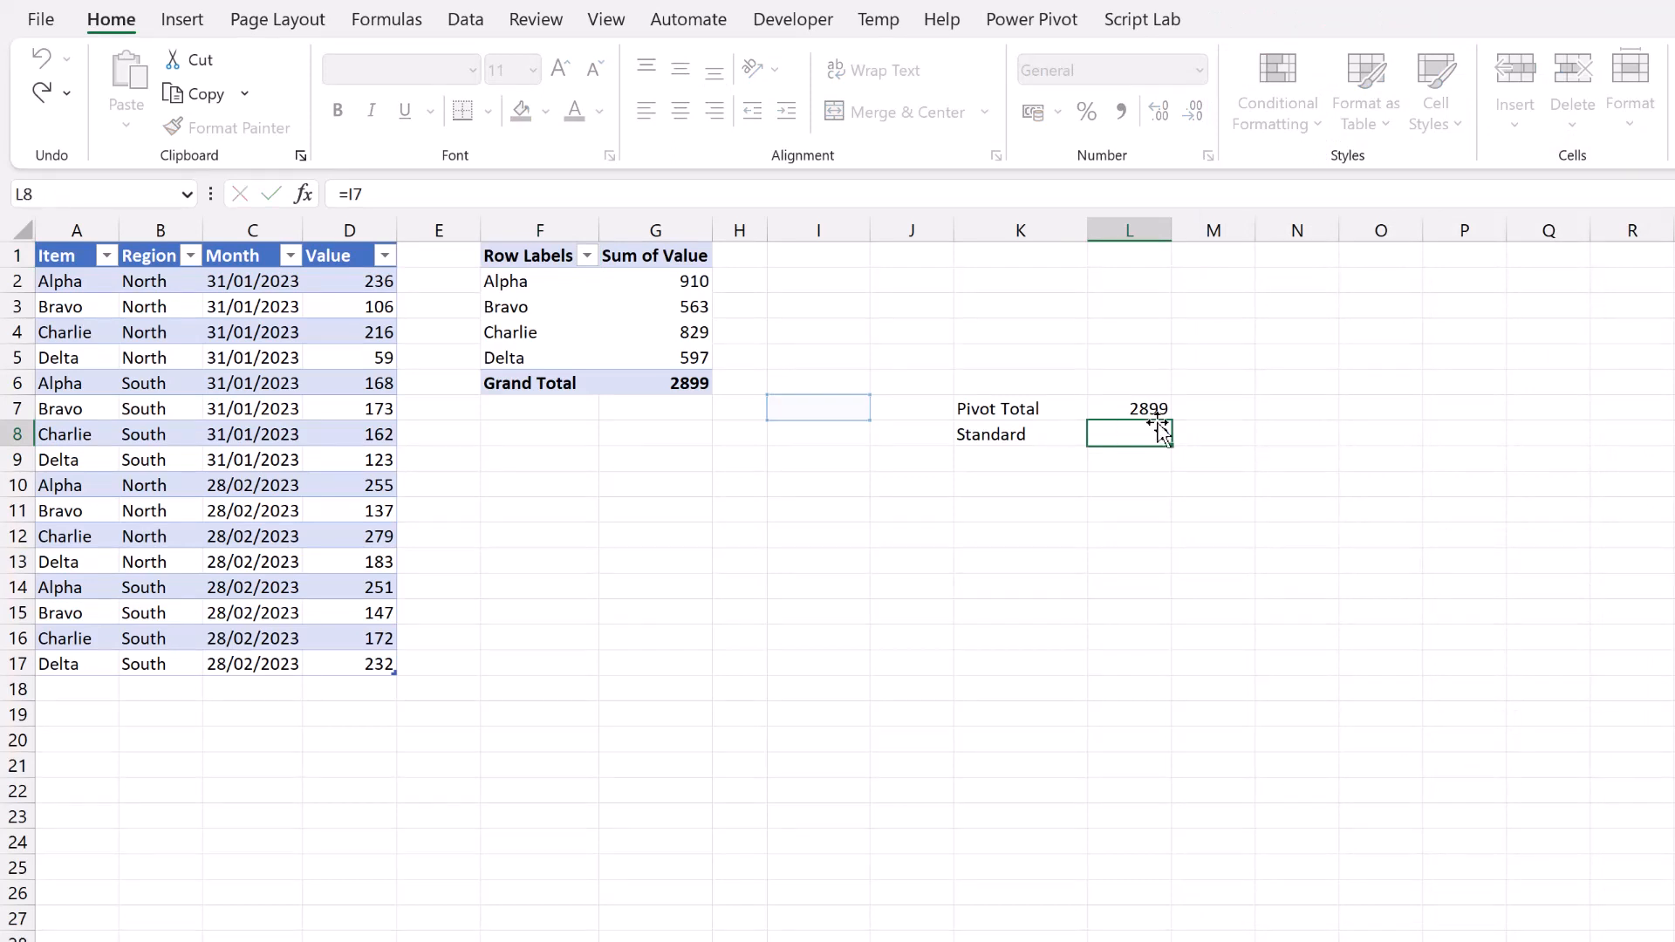
{"action": "left_click", "coordinate": [1129, 408]}
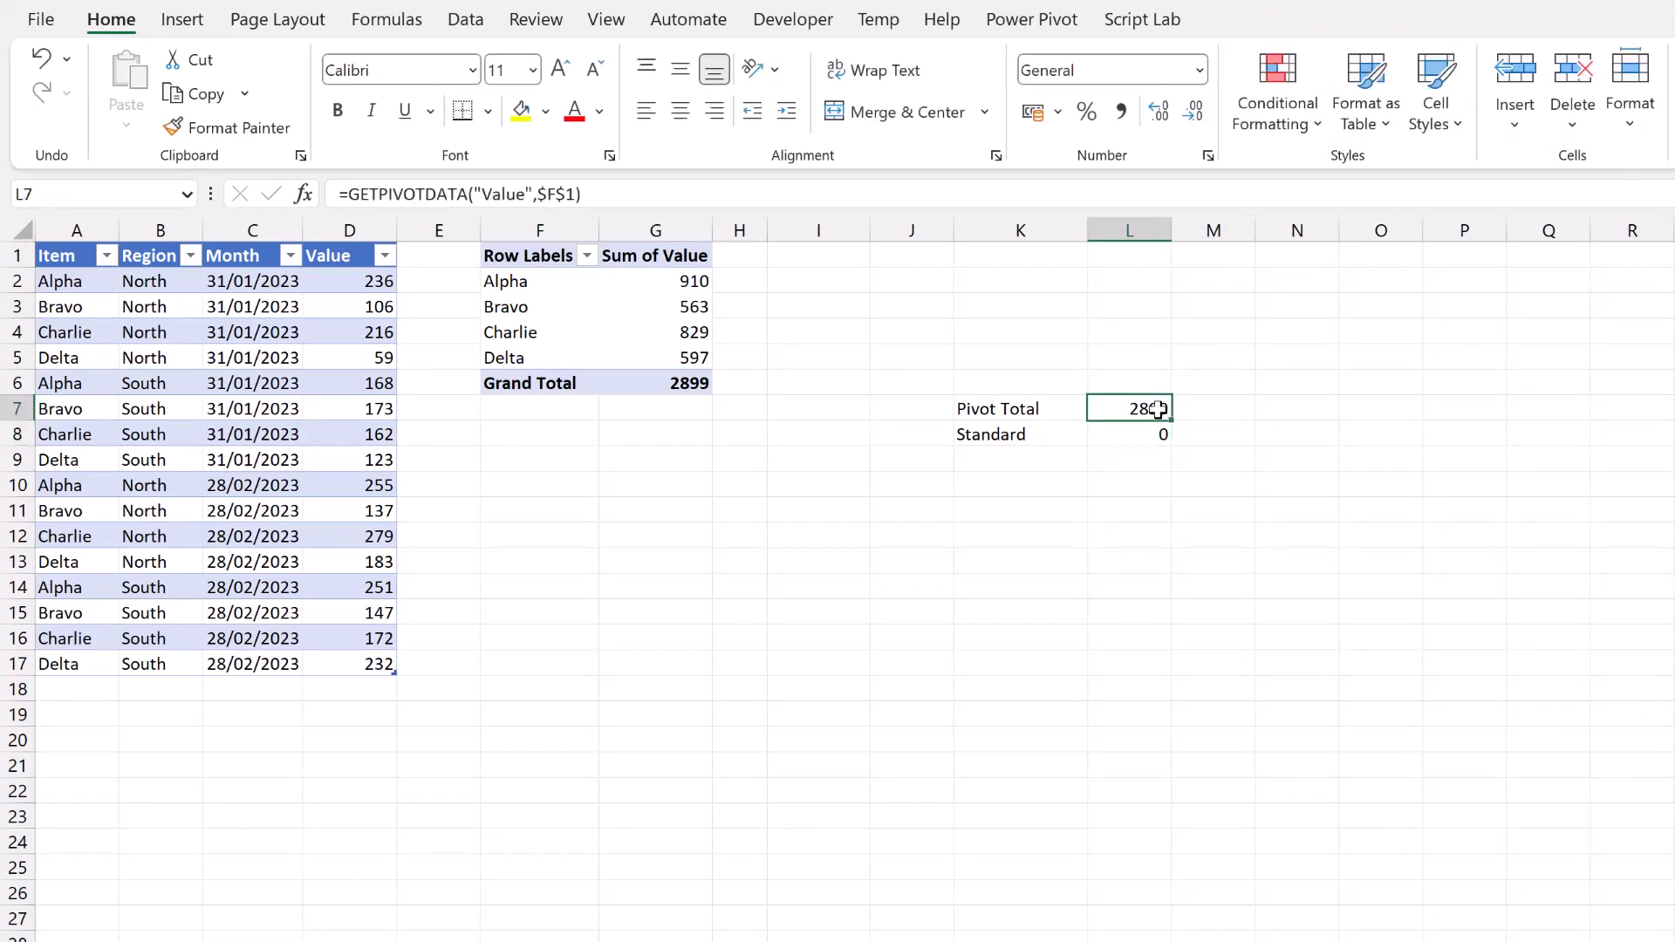
{"action": "double_click", "coordinate": [1129, 409]}
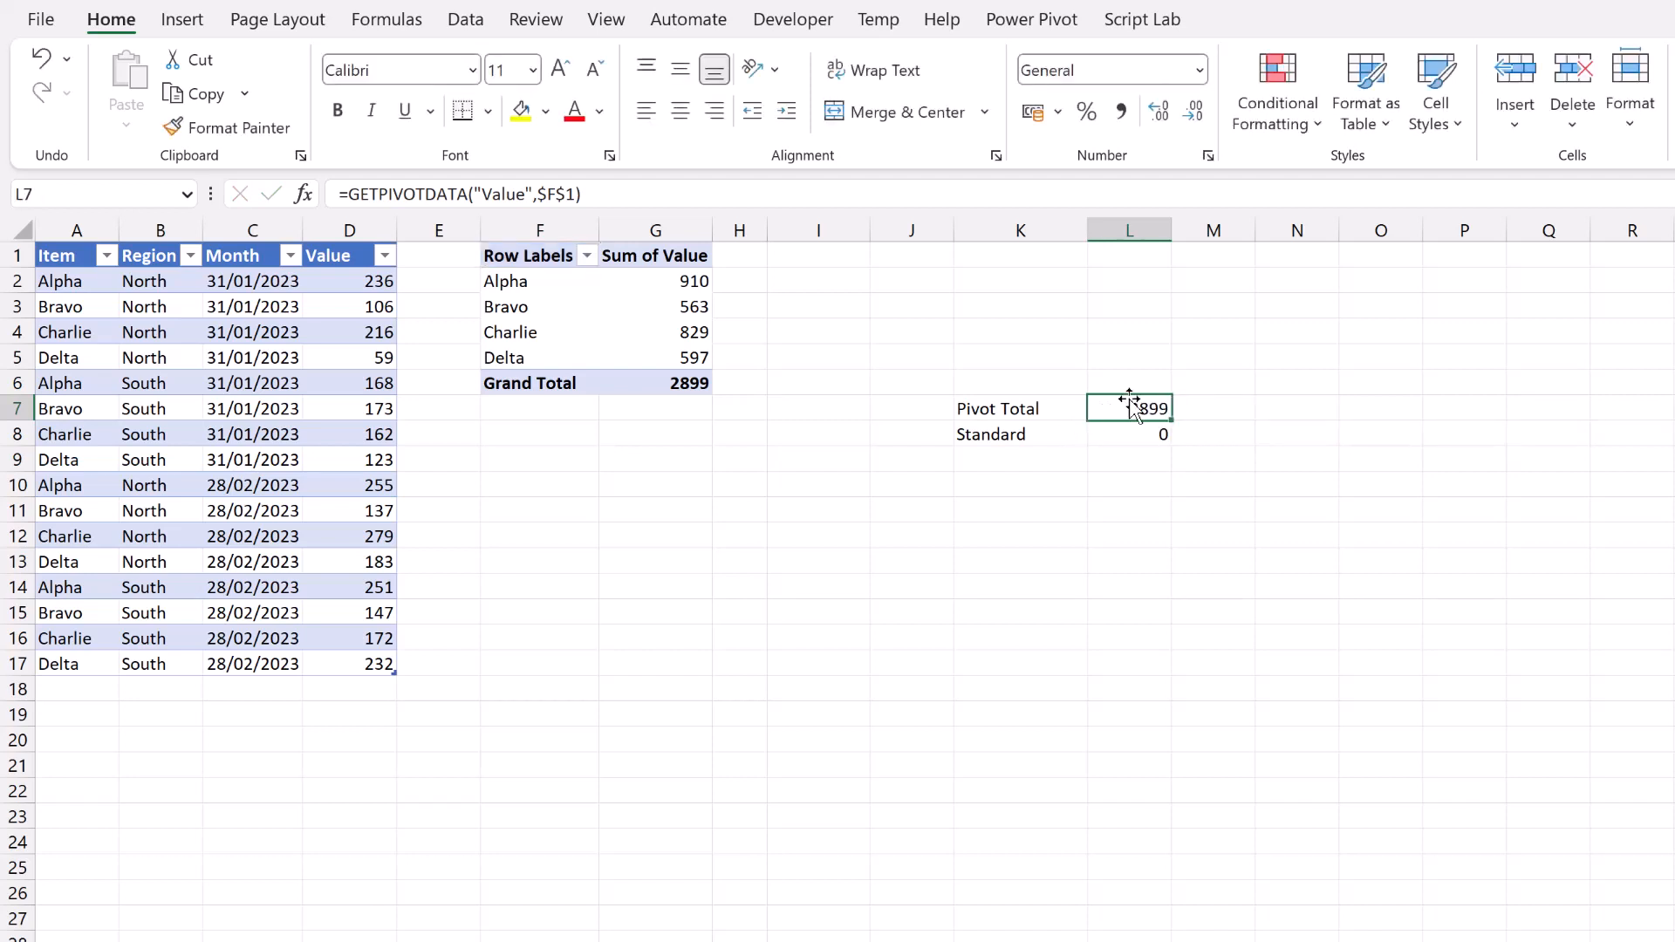
{"action": "mouse_move", "coordinate": [1129, 408]}
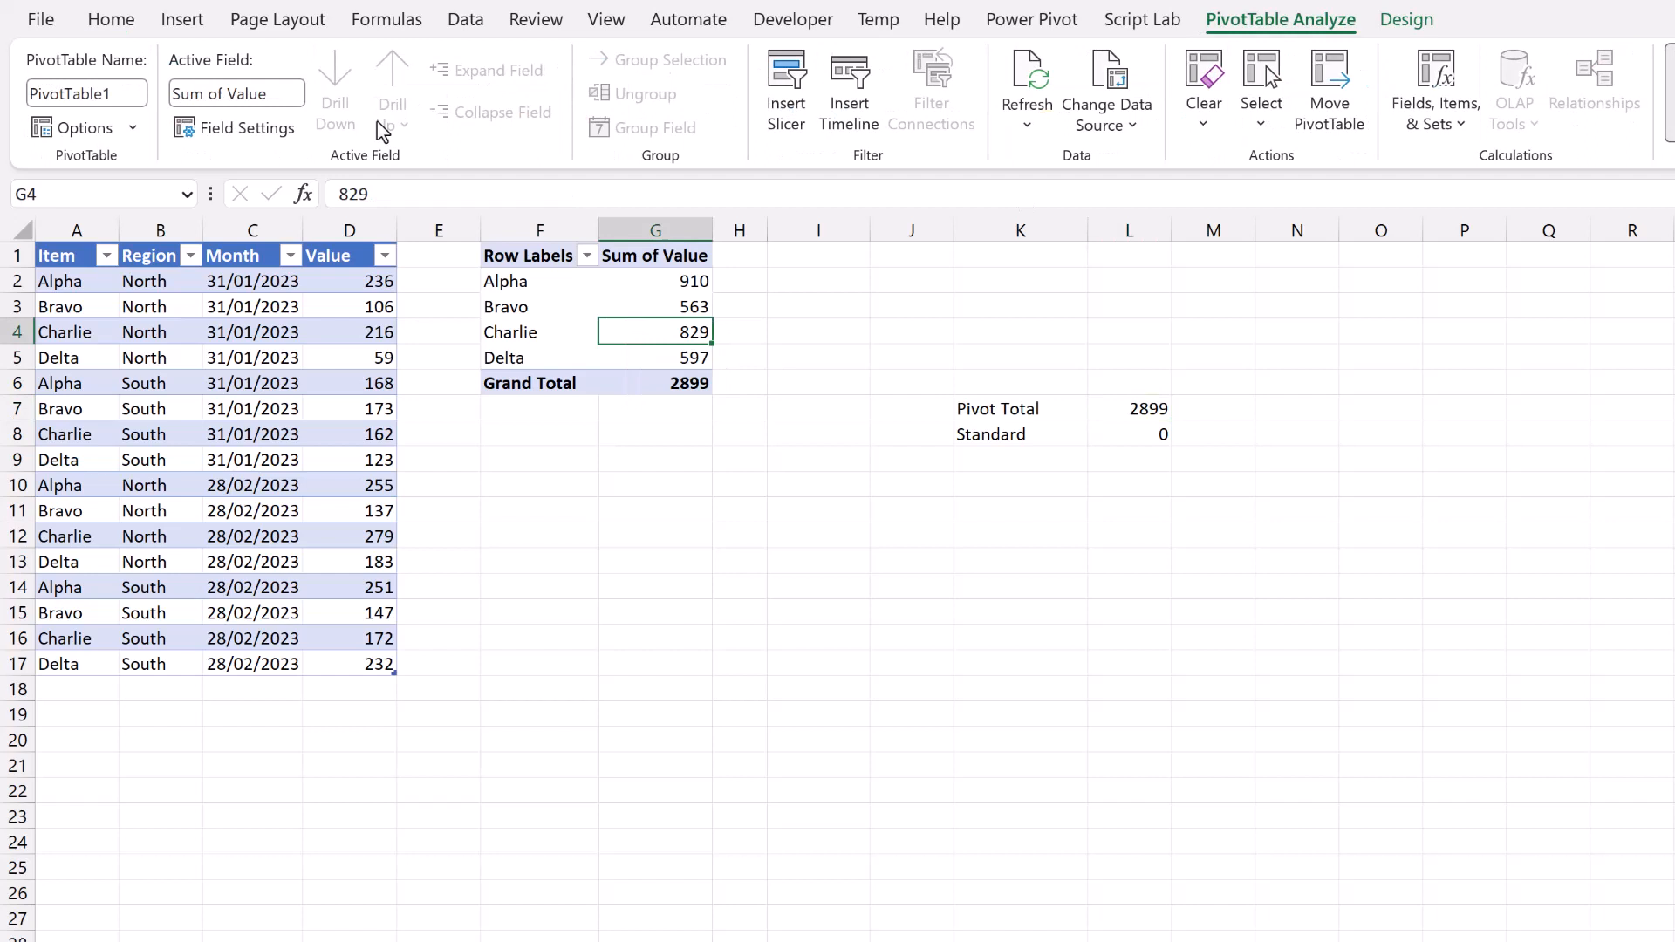
{"action": "mouse_move", "coordinate": [1186, 465]}
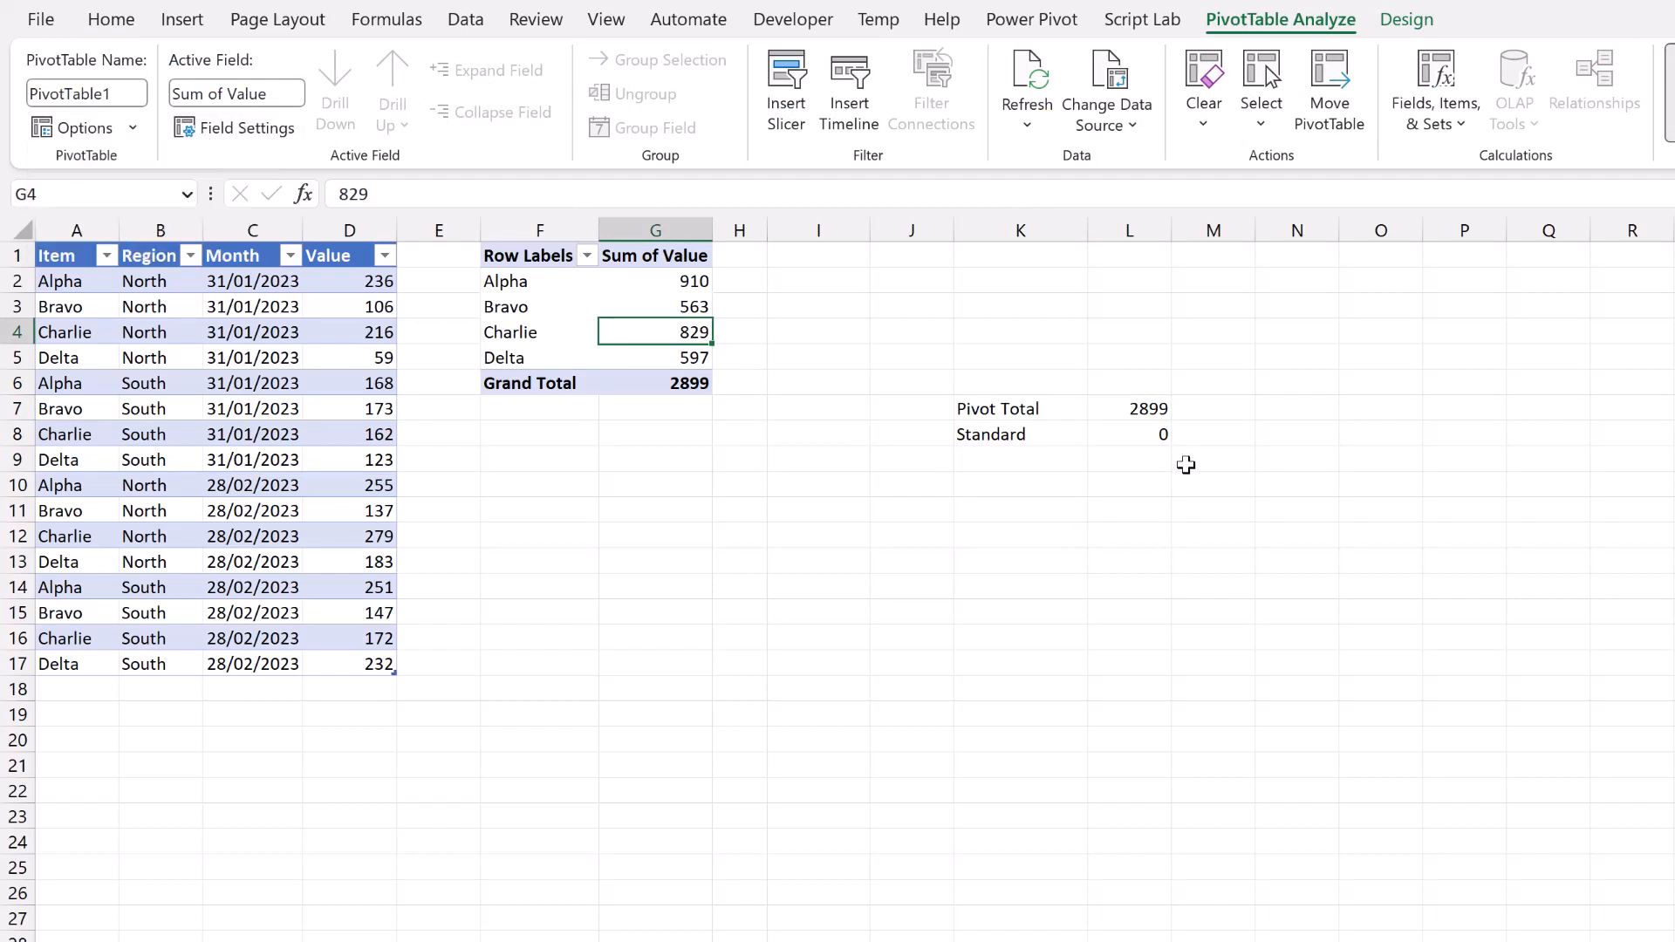
Step: Check the Pivot Total formula and compare it with Alpha's grand total of 910
{"action": "left_click", "coordinate": [1128, 408]}
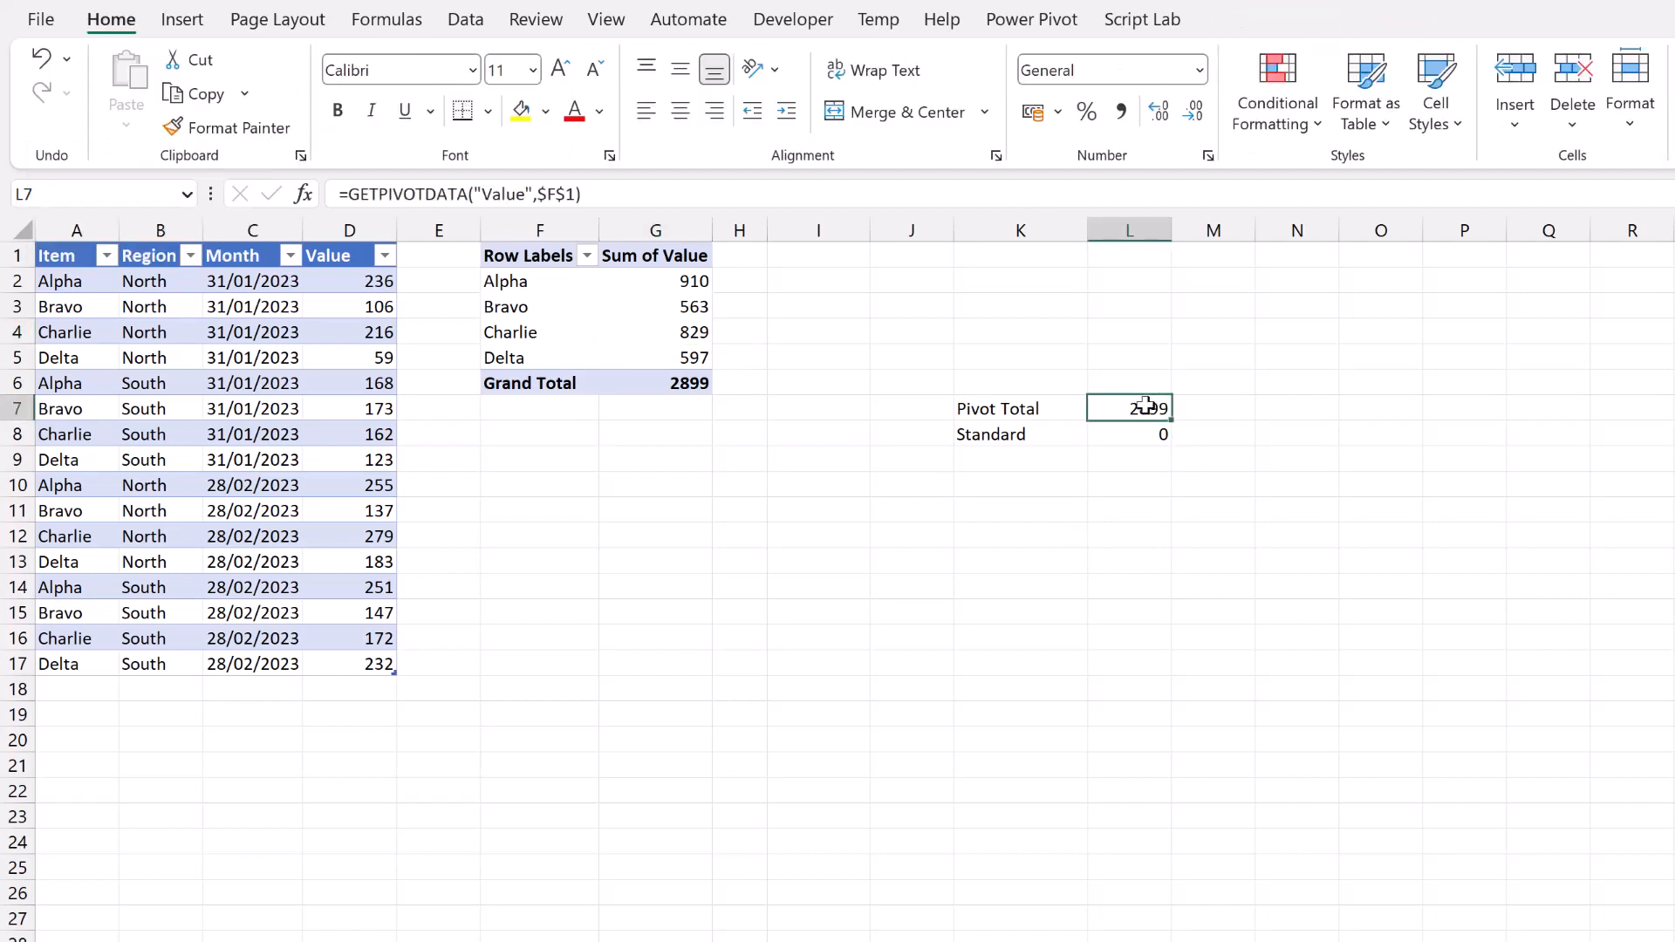
{"action": "left_click", "coordinate": [657, 281]}
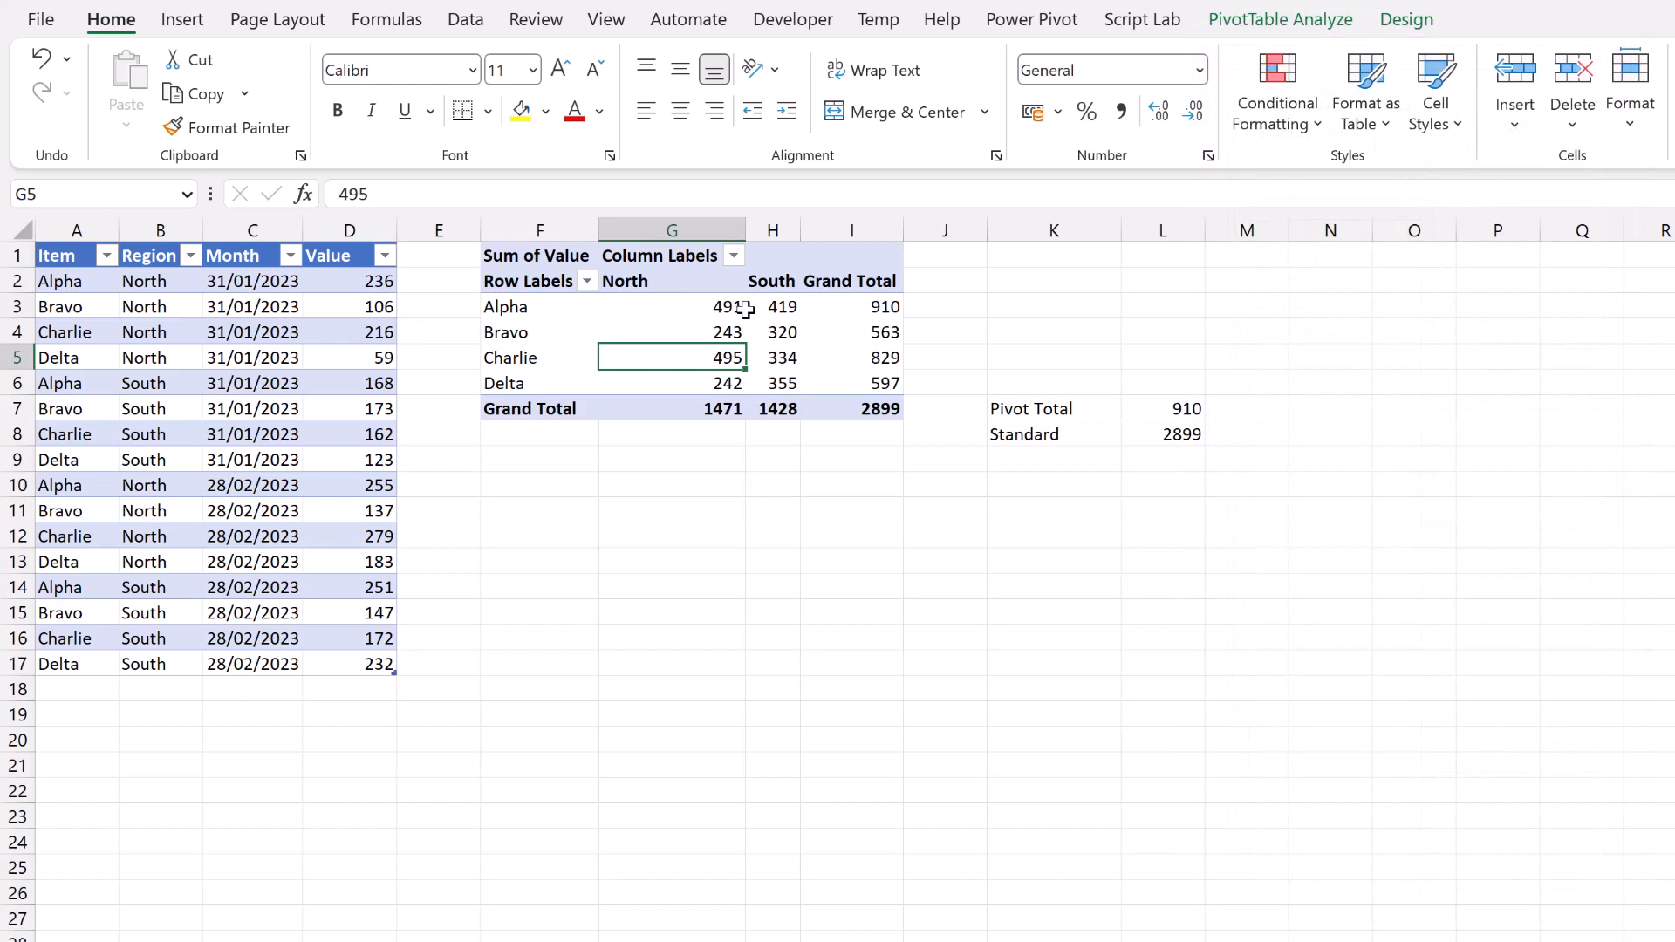
{"action": "left_click", "coordinate": [876, 306]}
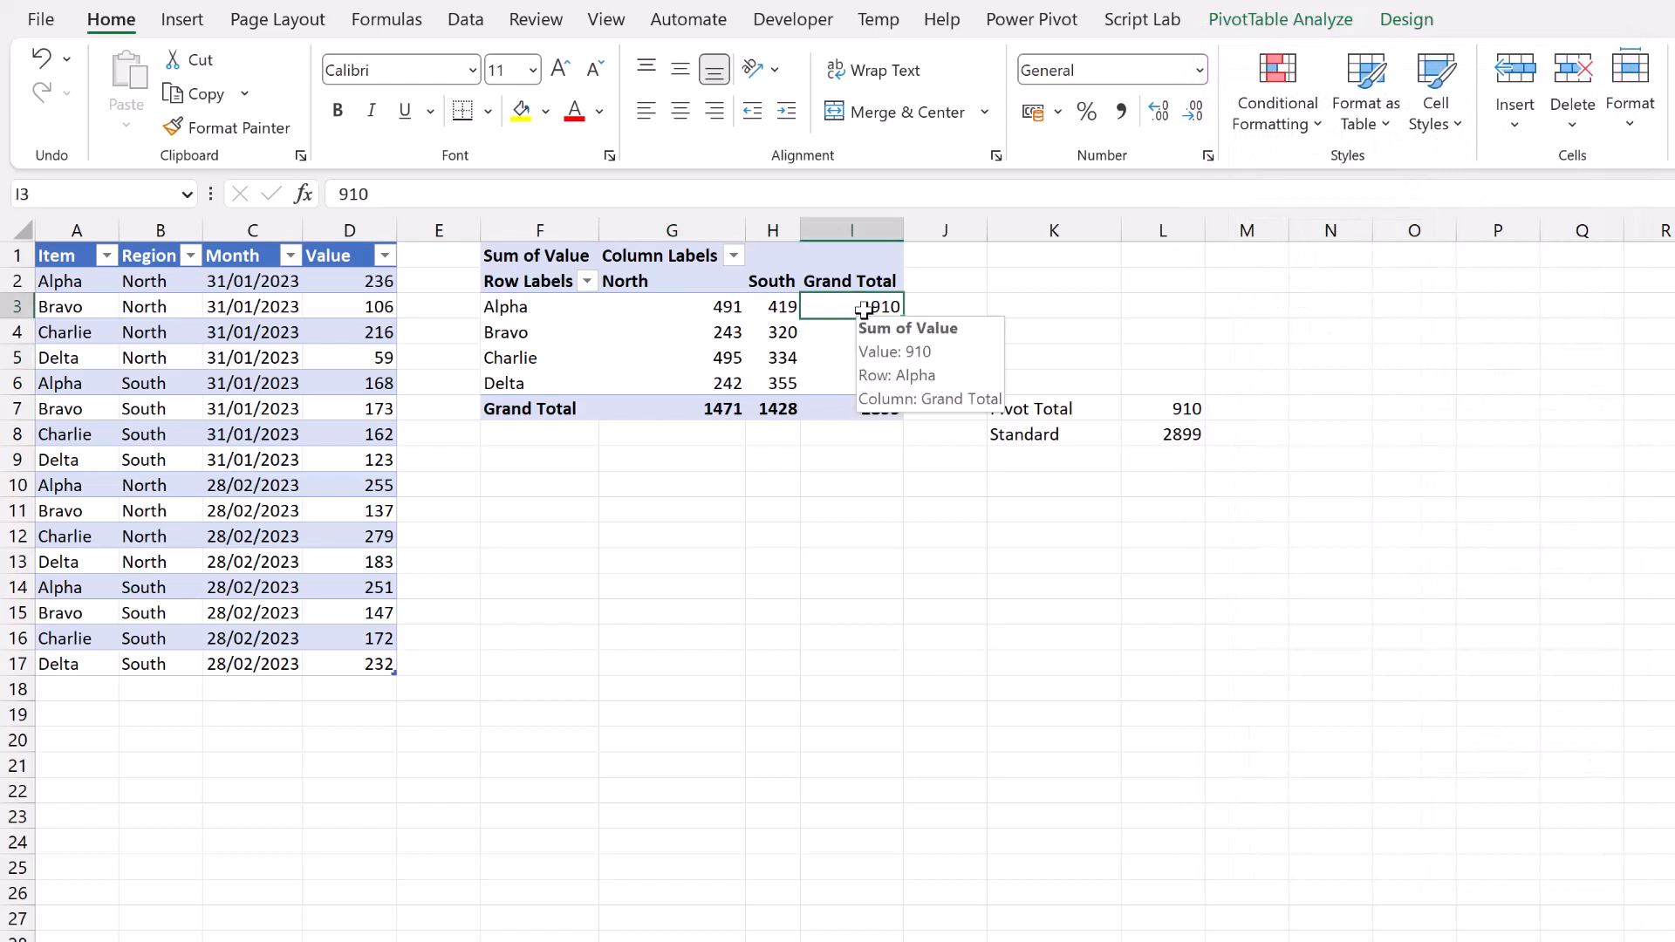